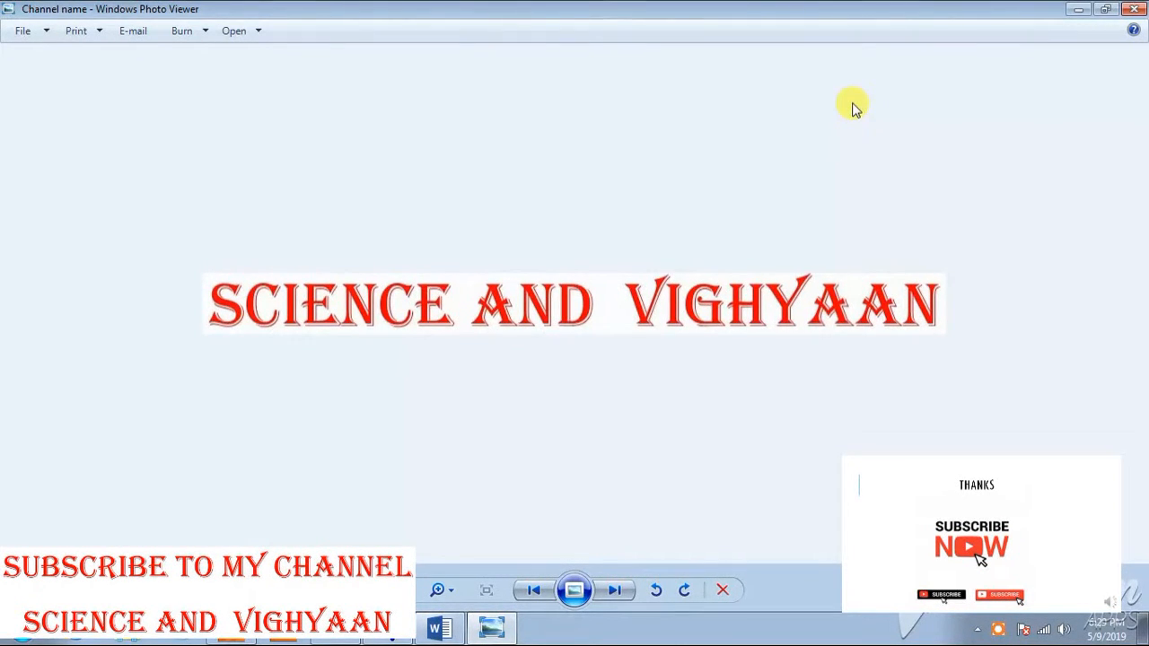
mouse_move(542, 375)
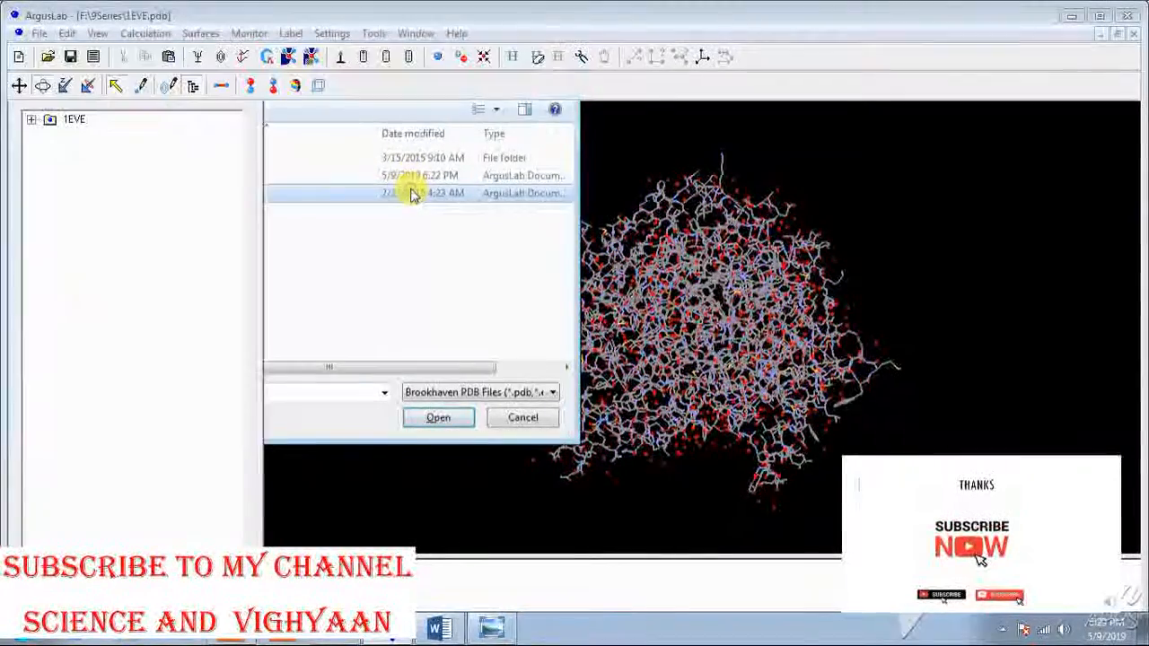
Load co_crystal.pdb and expand its Misc residues to reveal ligand 2001 E20.
click(438, 416)
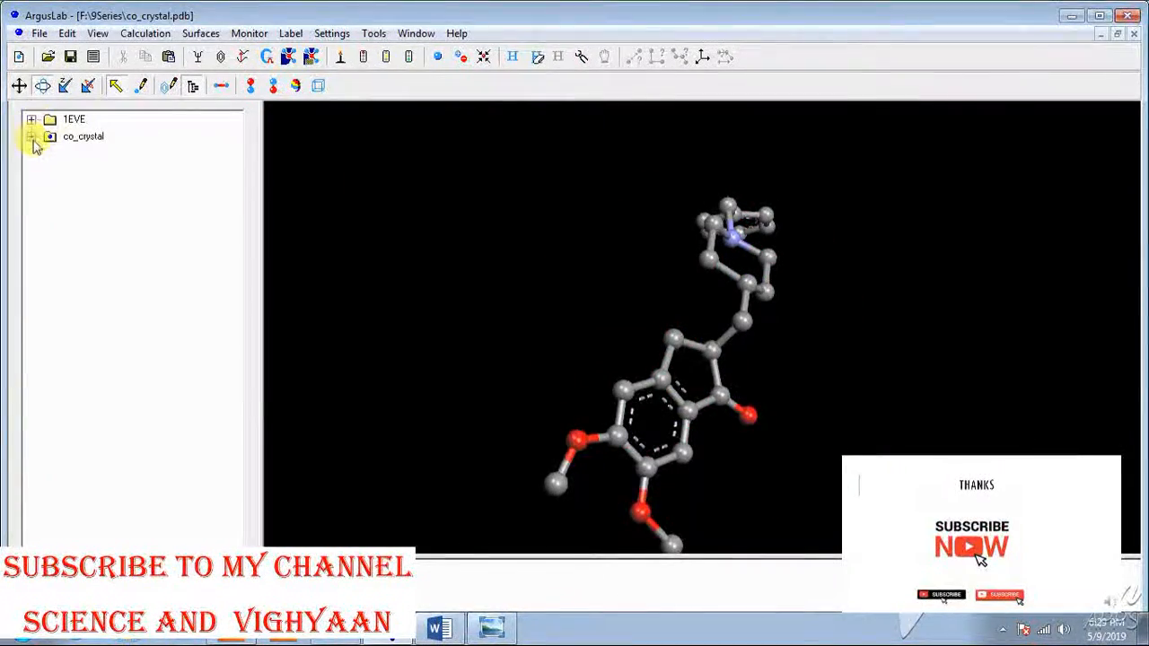
click(32, 136)
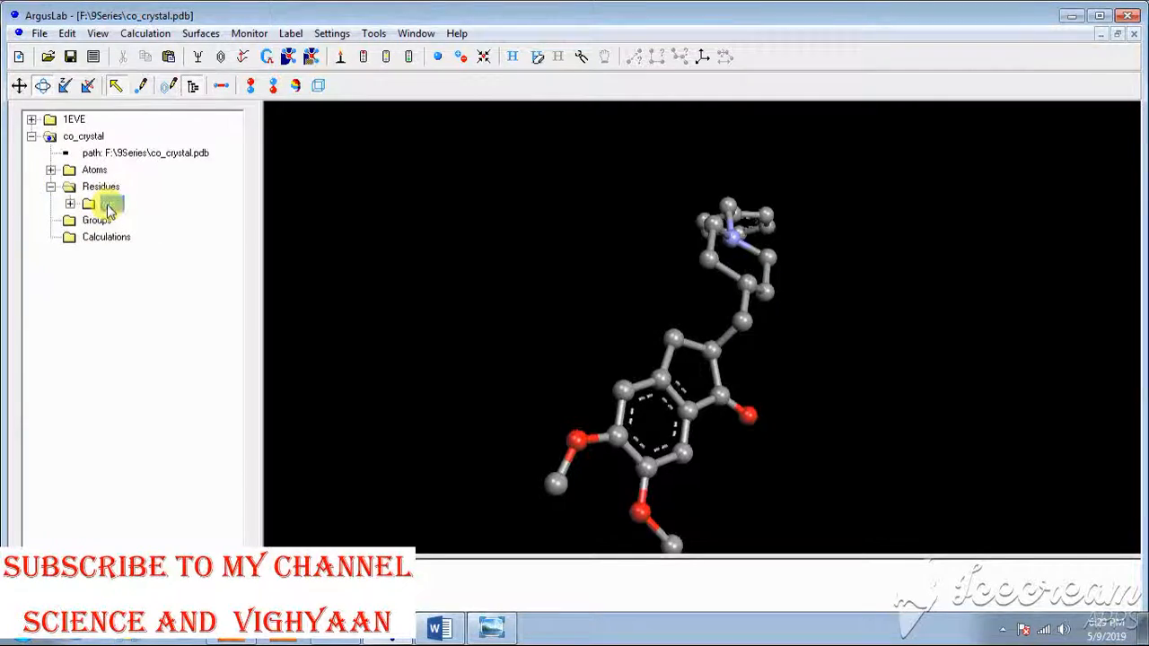
right_click(143, 219)
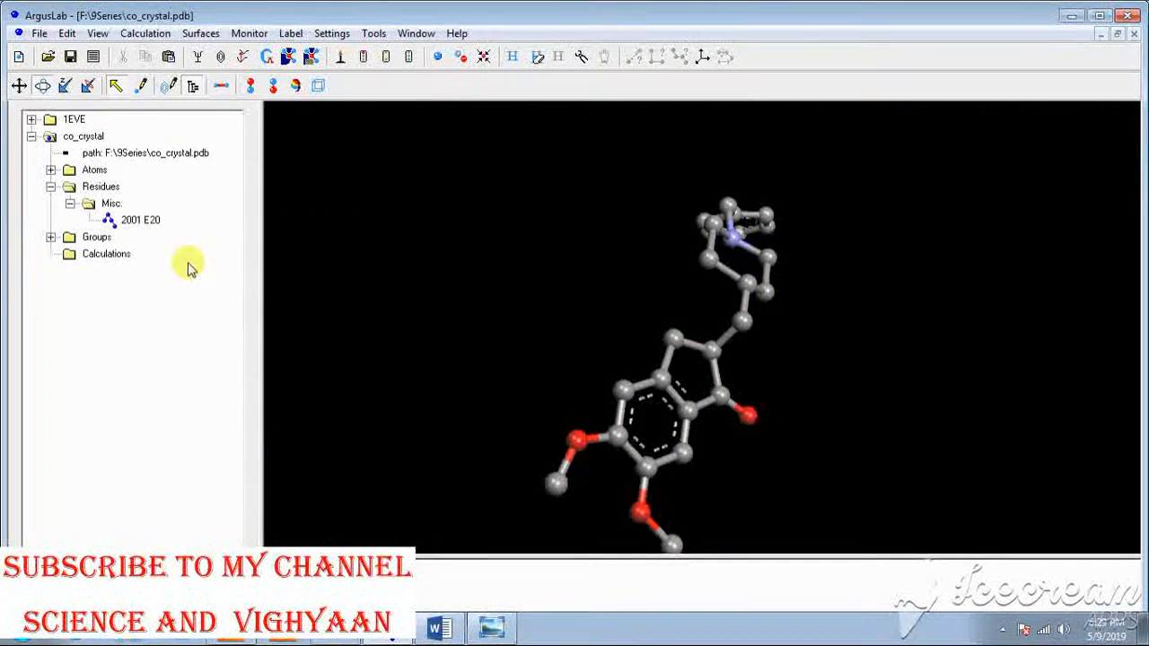
Expand 1EVE's residue categories to list its amino acid residues.
click(50, 185)
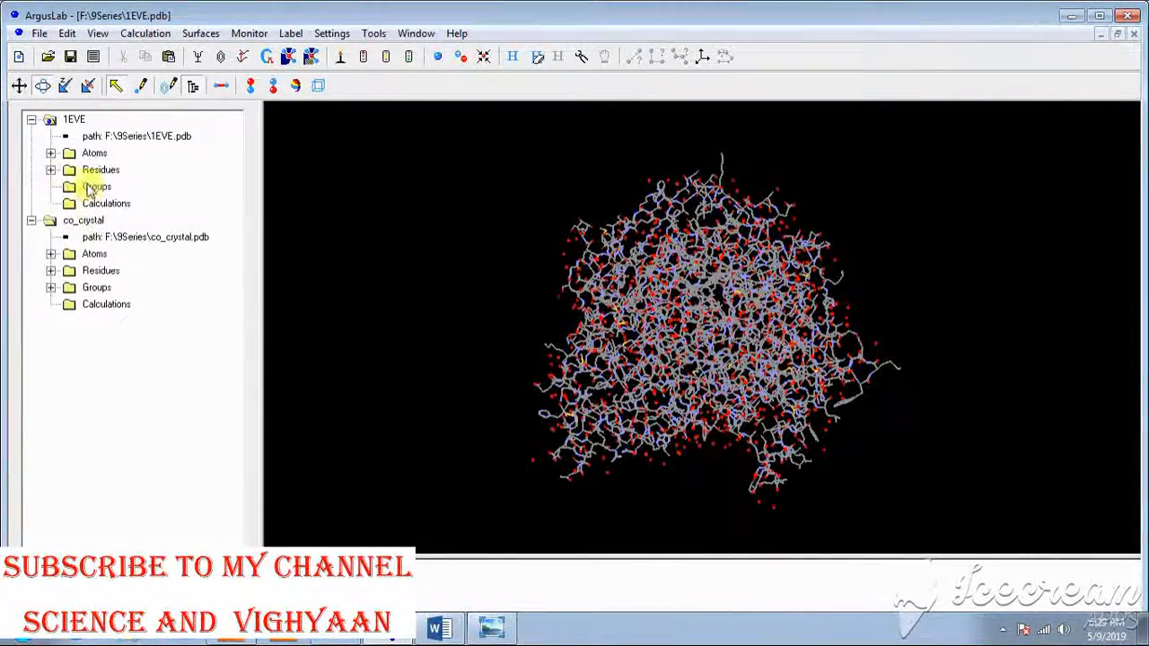
click(51, 169)
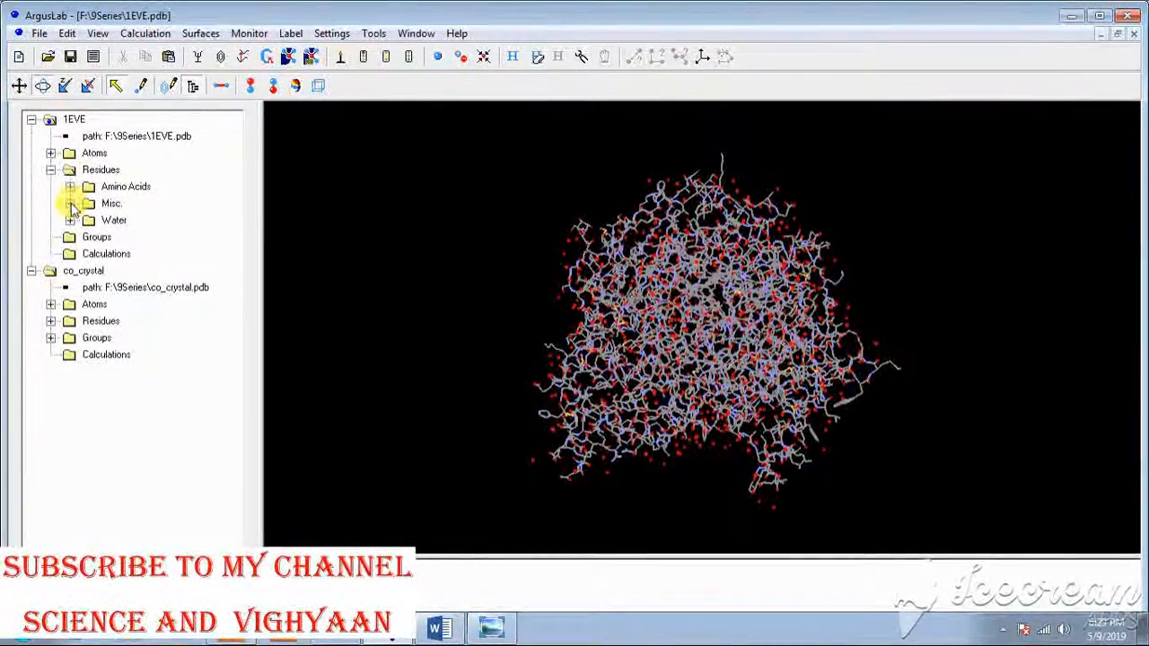
click(70, 185)
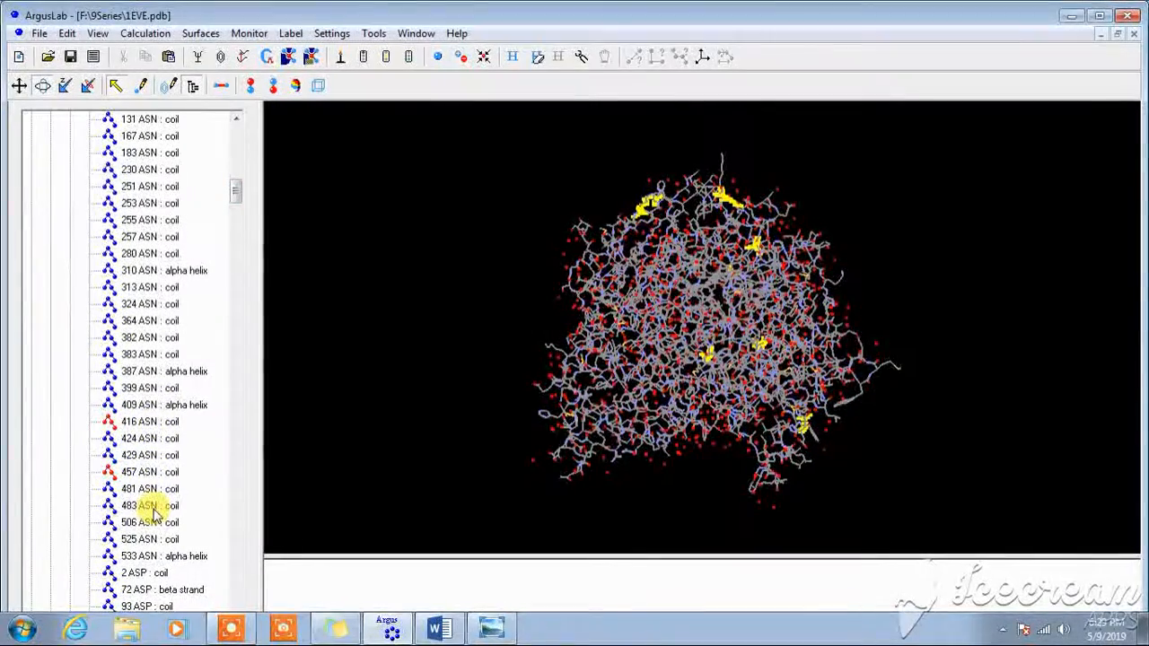
Select the 1EVE pocket residues and make them a new Binding Site group.
scroll(down, 3)
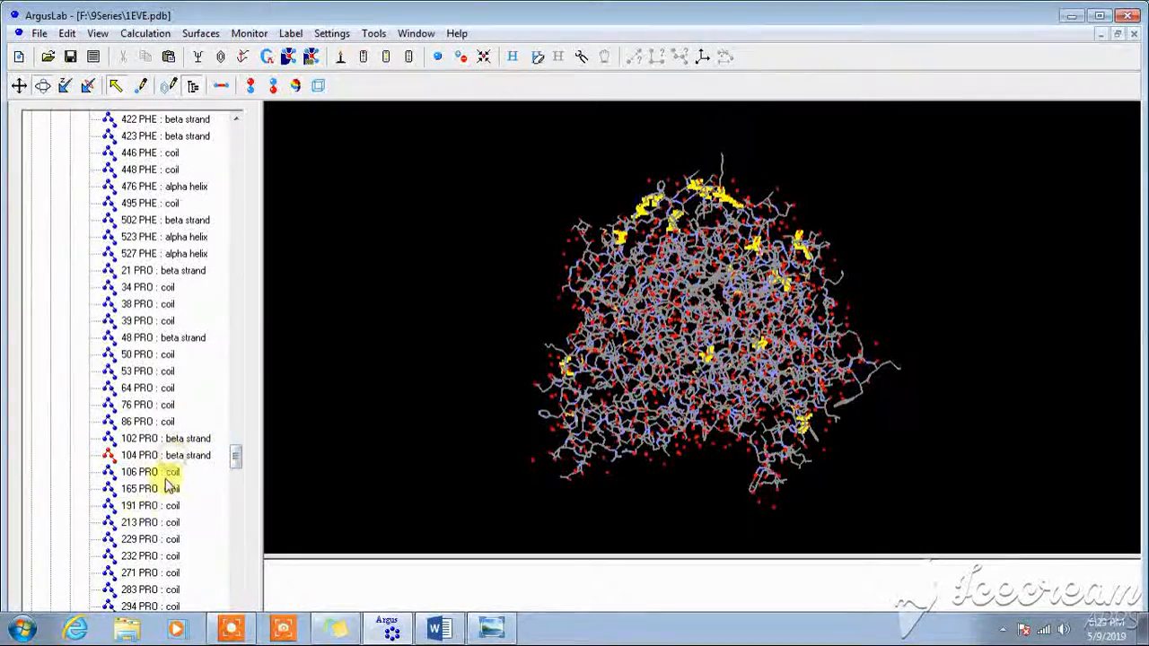
click(161, 237)
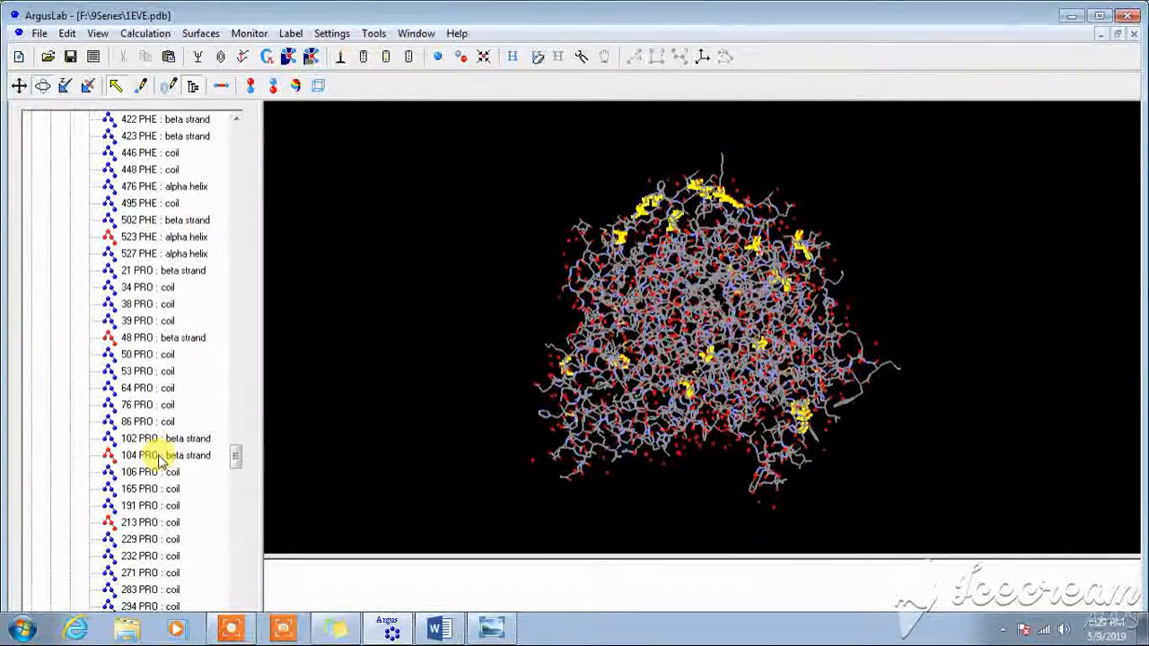
right_click(140, 456)
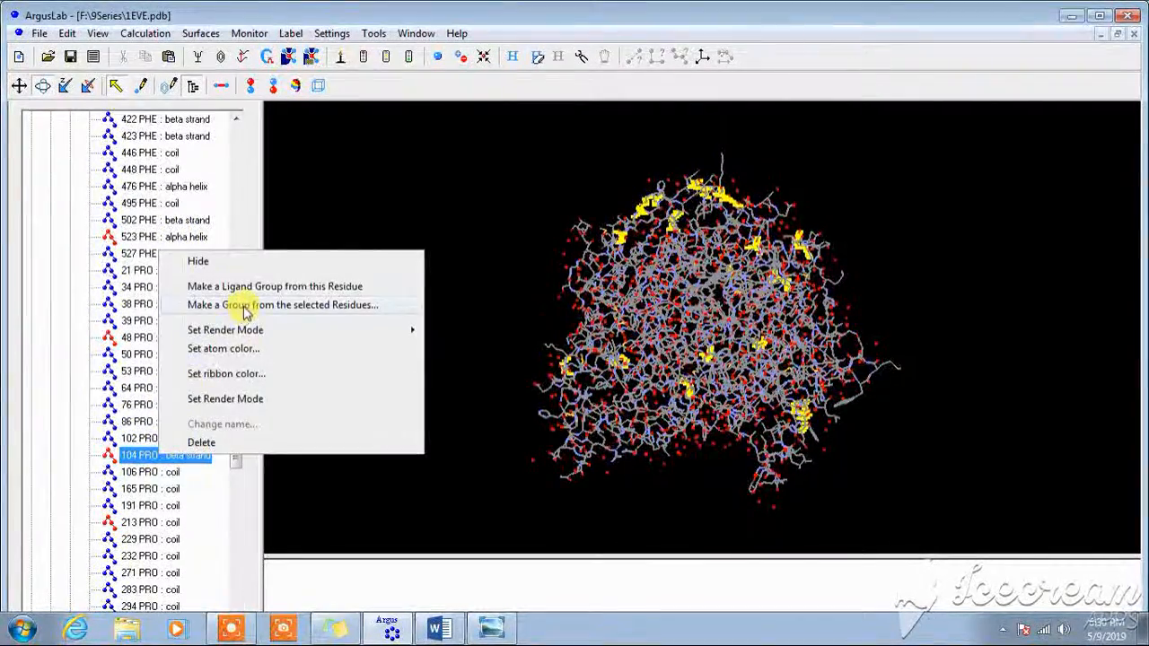
click(282, 305)
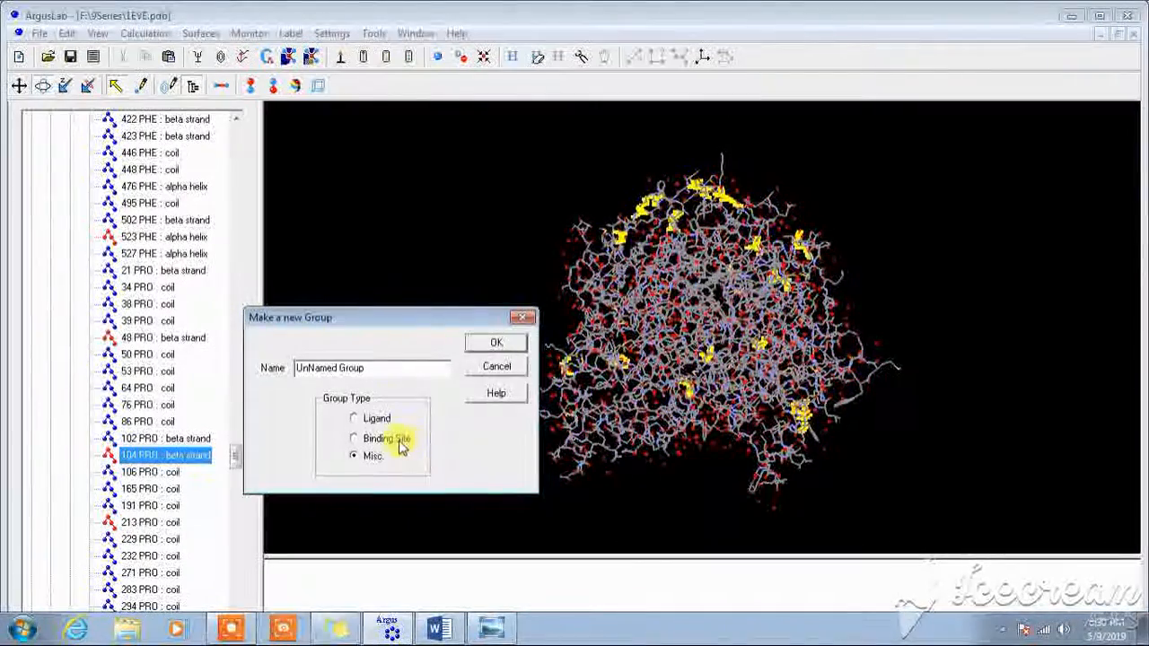
click(495, 341)
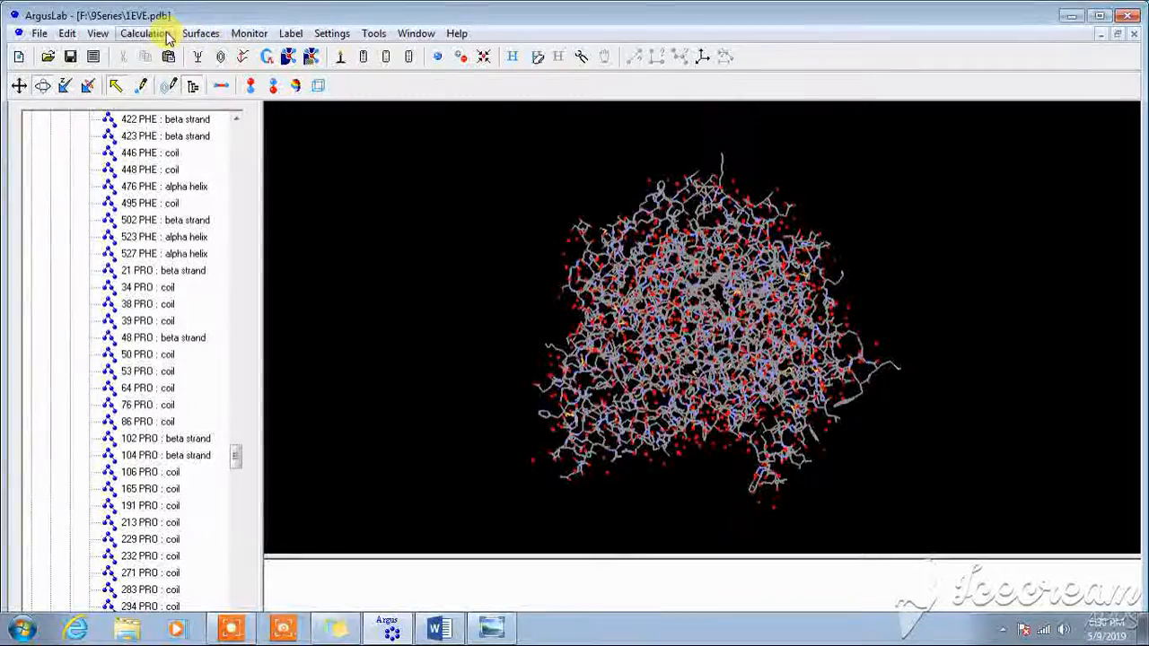
Set up Dock a Ligand with co_crystal E20 as ligand and 1EVE's unnamed group as site.
click(143, 33)
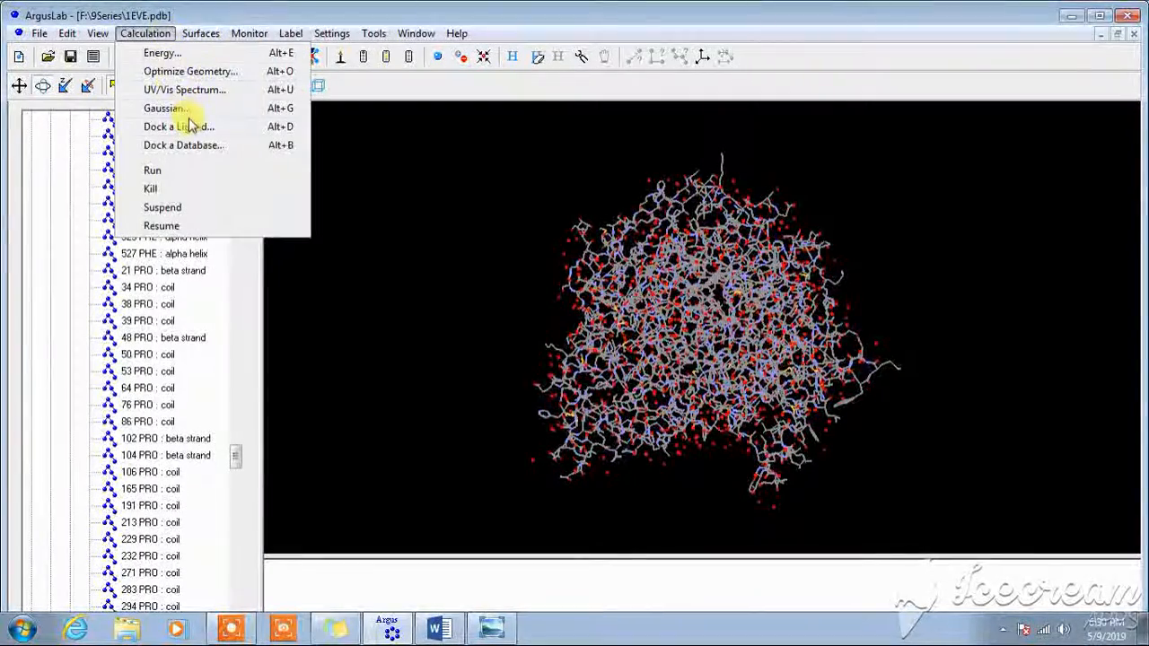
click(178, 126)
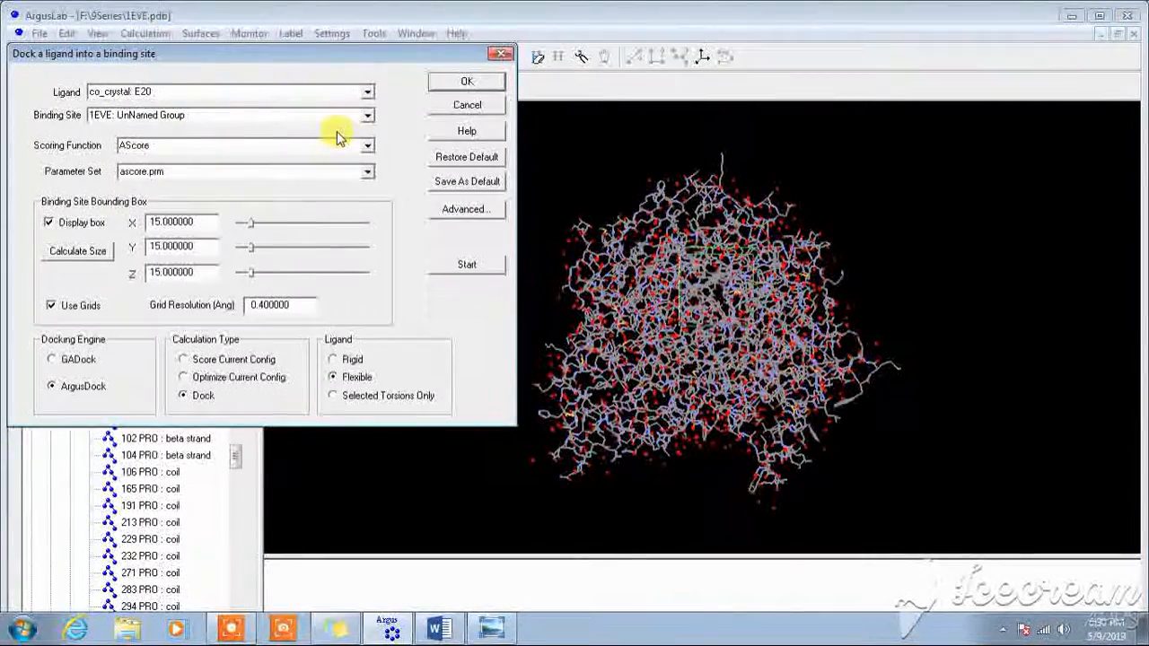
click(229, 92)
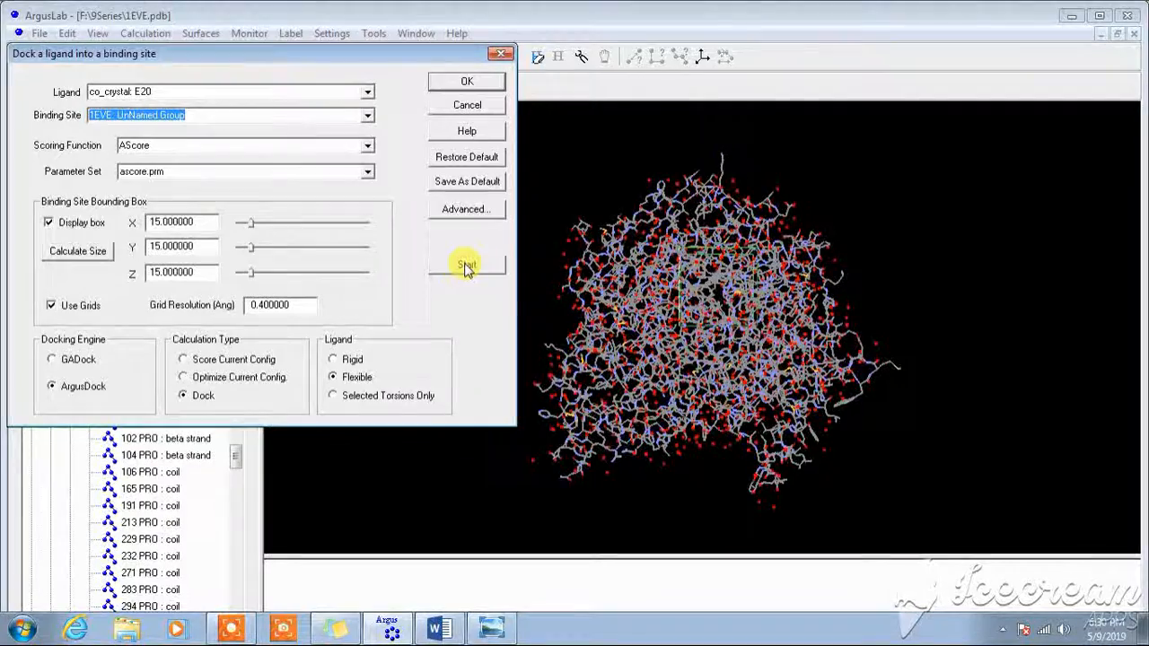
click(466, 265)
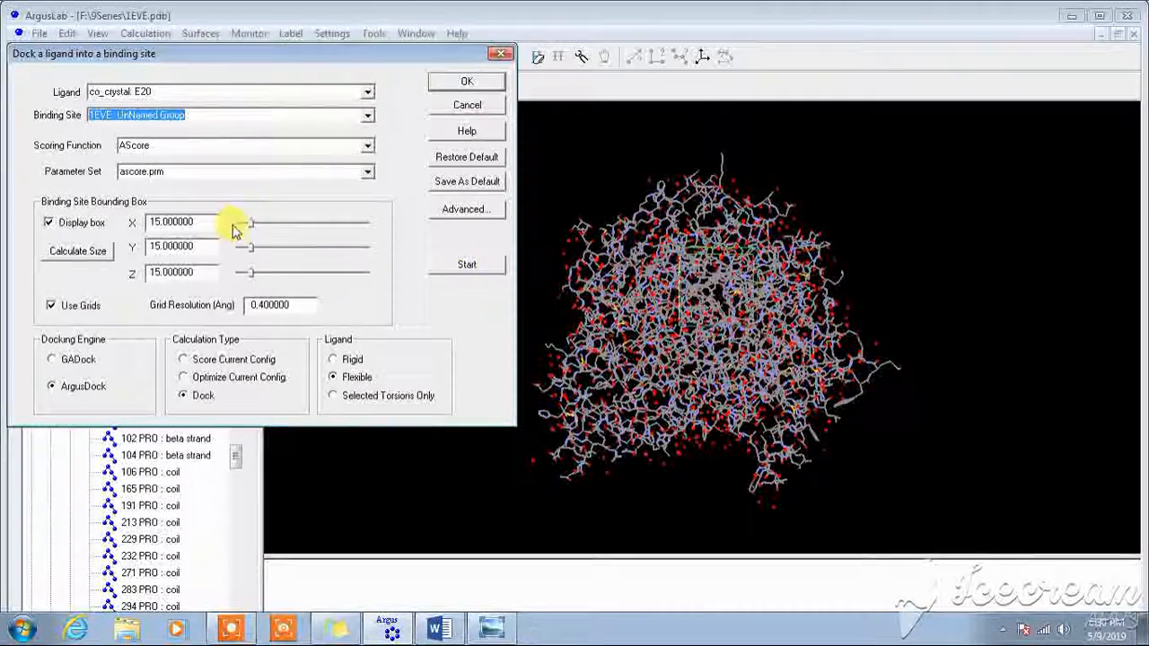
Calculate the binding box size, shrink Y to 35.25, and start the docking run.
click(77, 251)
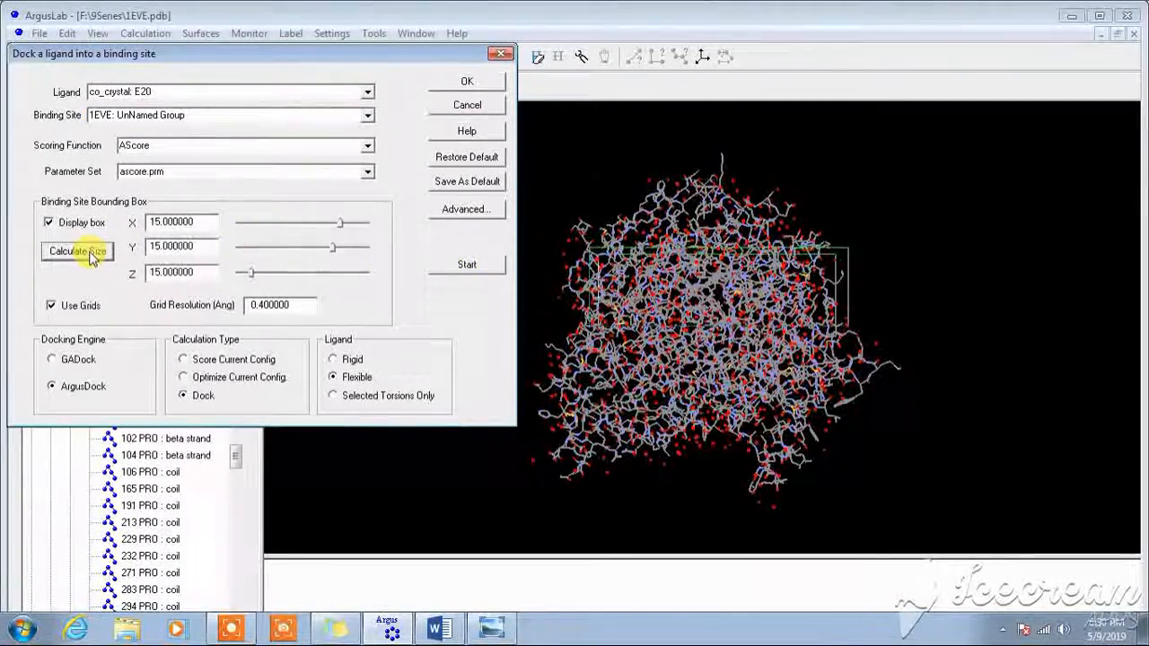
click(75, 251)
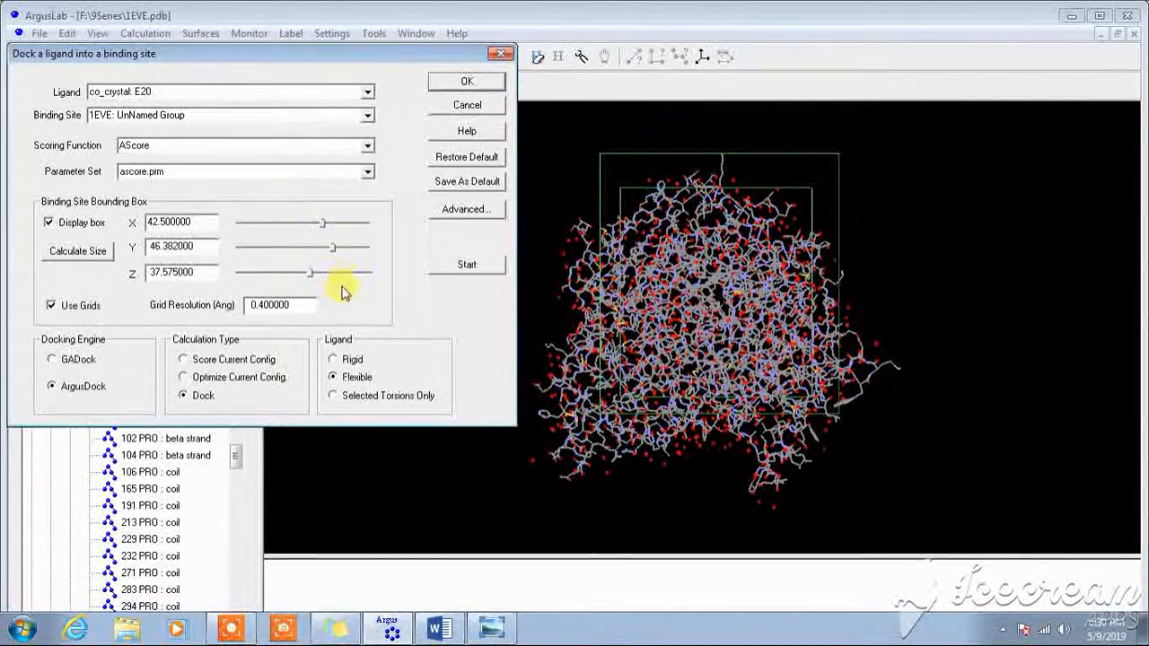
drag(332, 248, 303, 248)
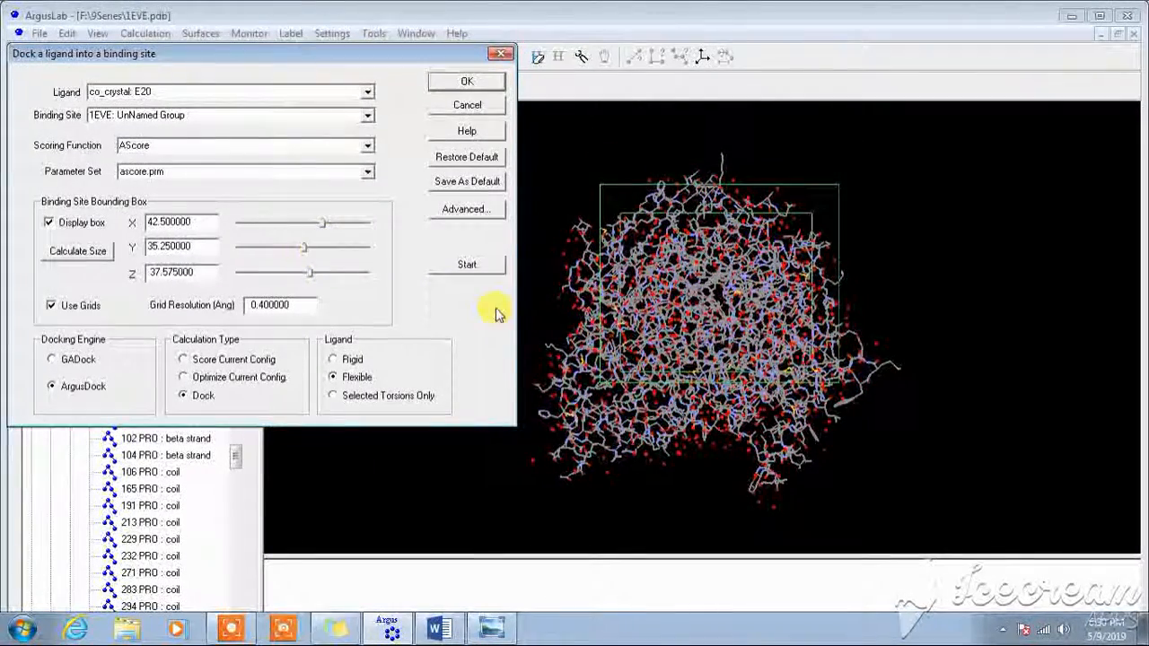
click(467, 264)
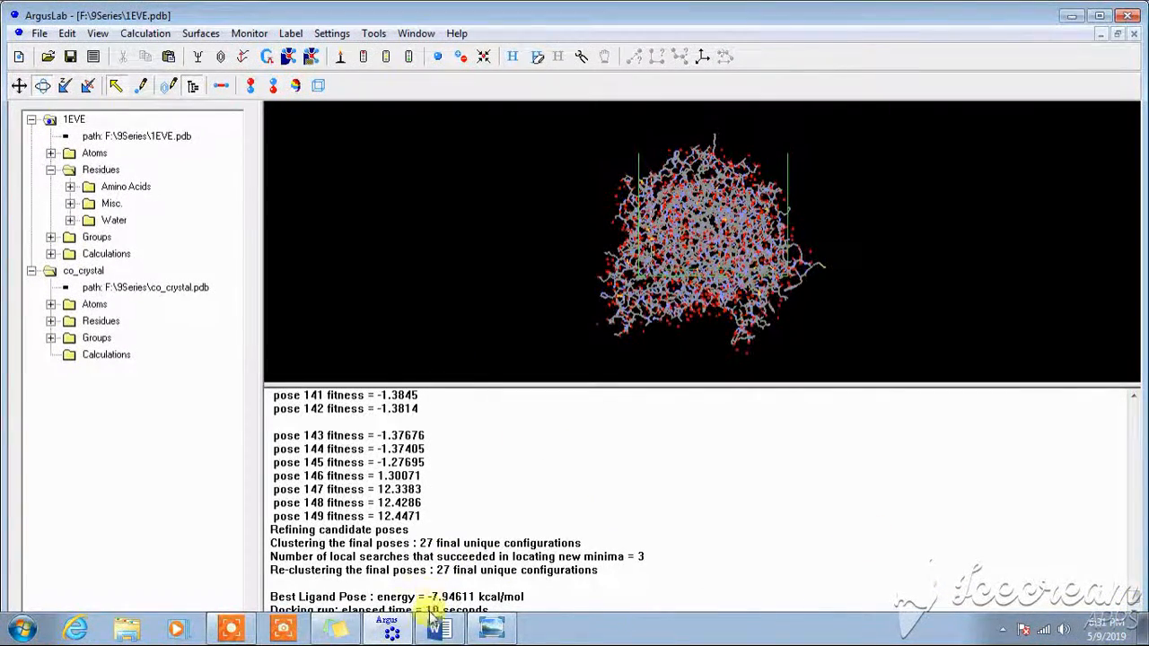
mouse_move(481, 584)
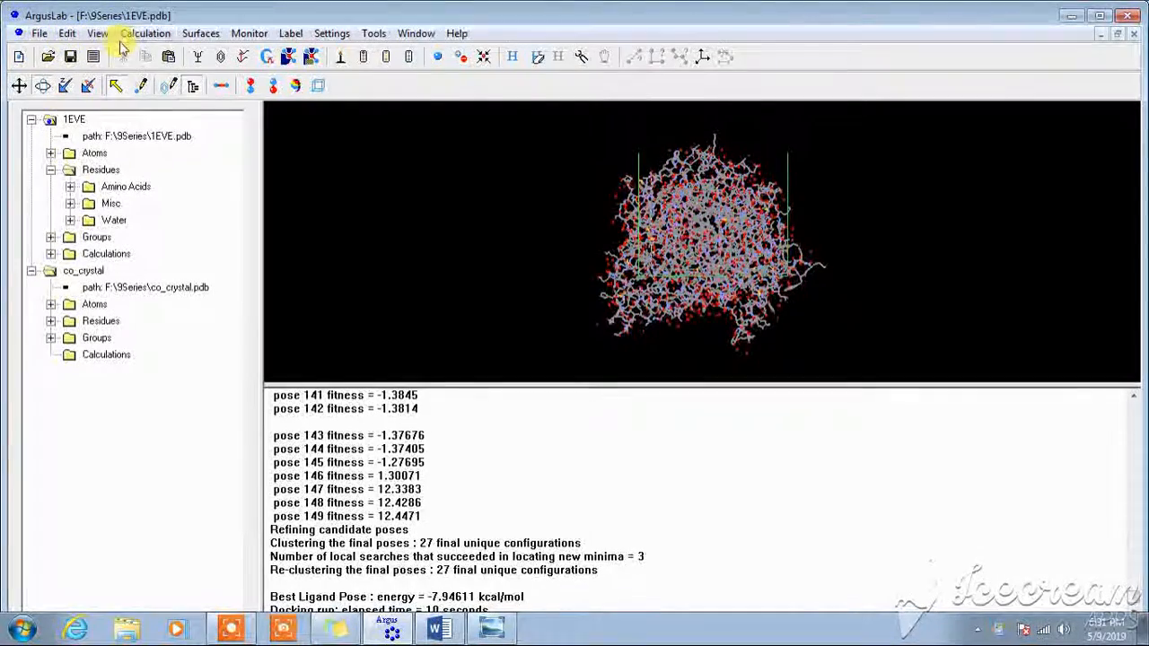
After the run reports -7.94611 kcal/mol best pose energy, reopen the Calculation menu.
click(144, 32)
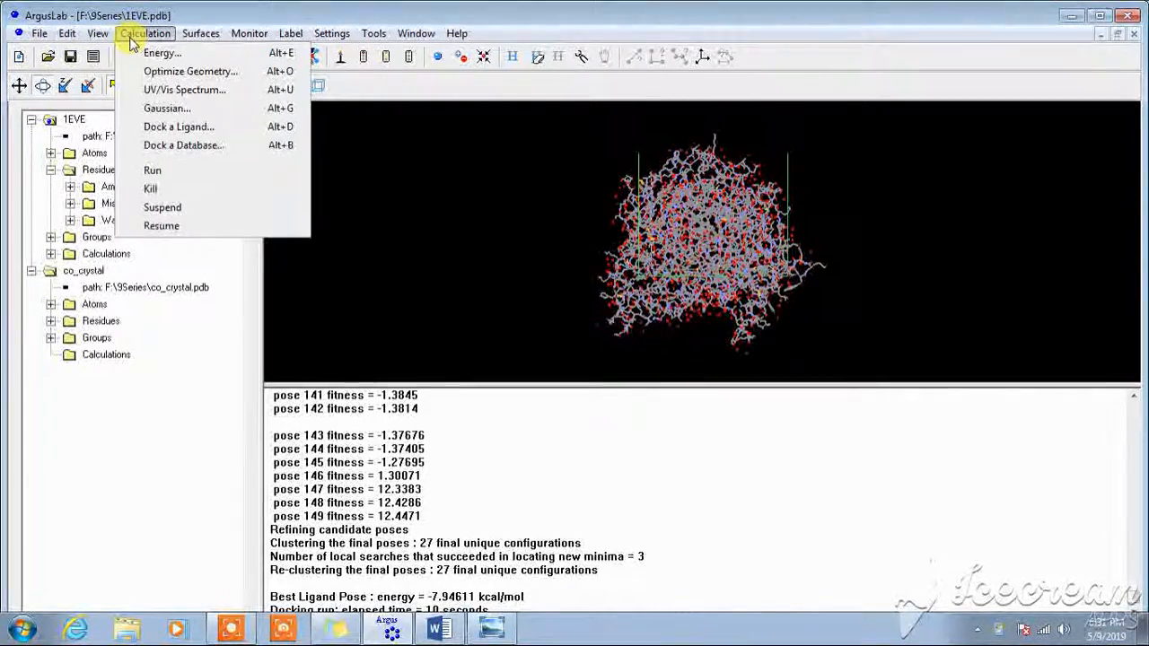
View the 1EVE.out docking log in Notepad maximized, ending at -7.94611 kcal/mol.
click(67, 32)
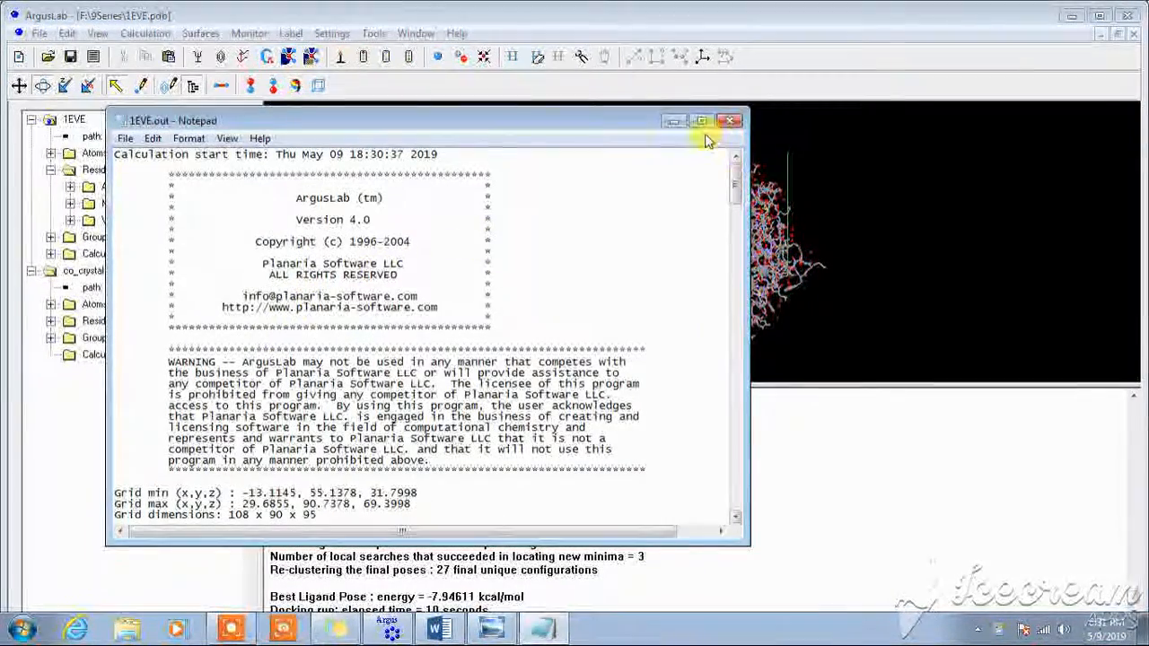
click(700, 120)
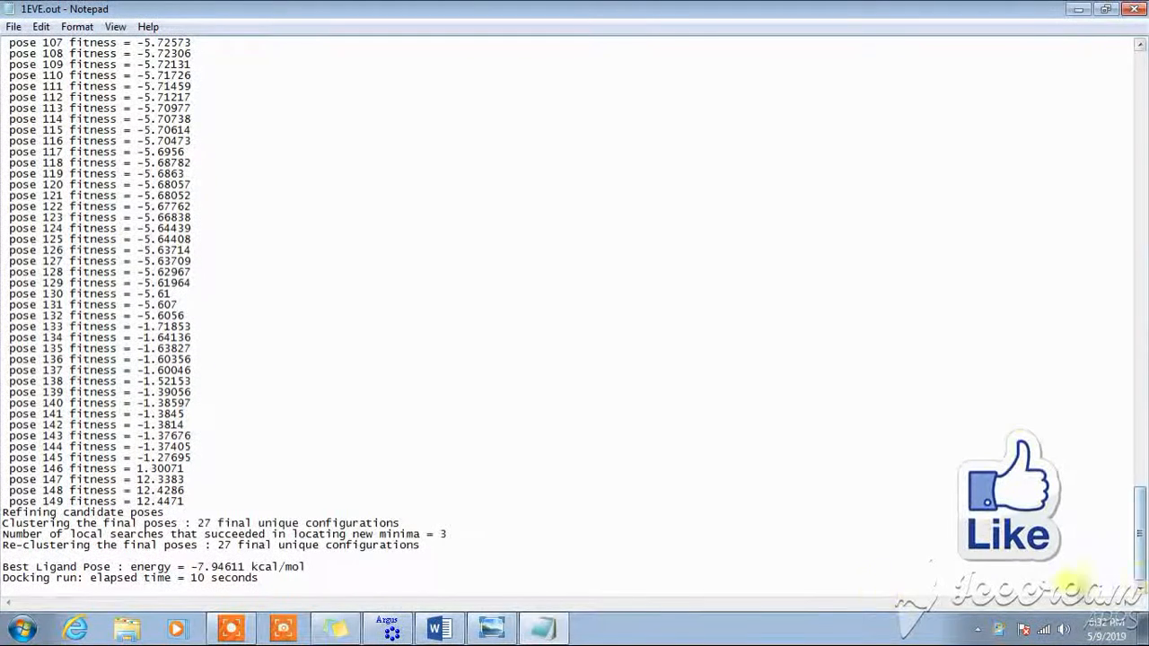
mouse_move(261, 495)
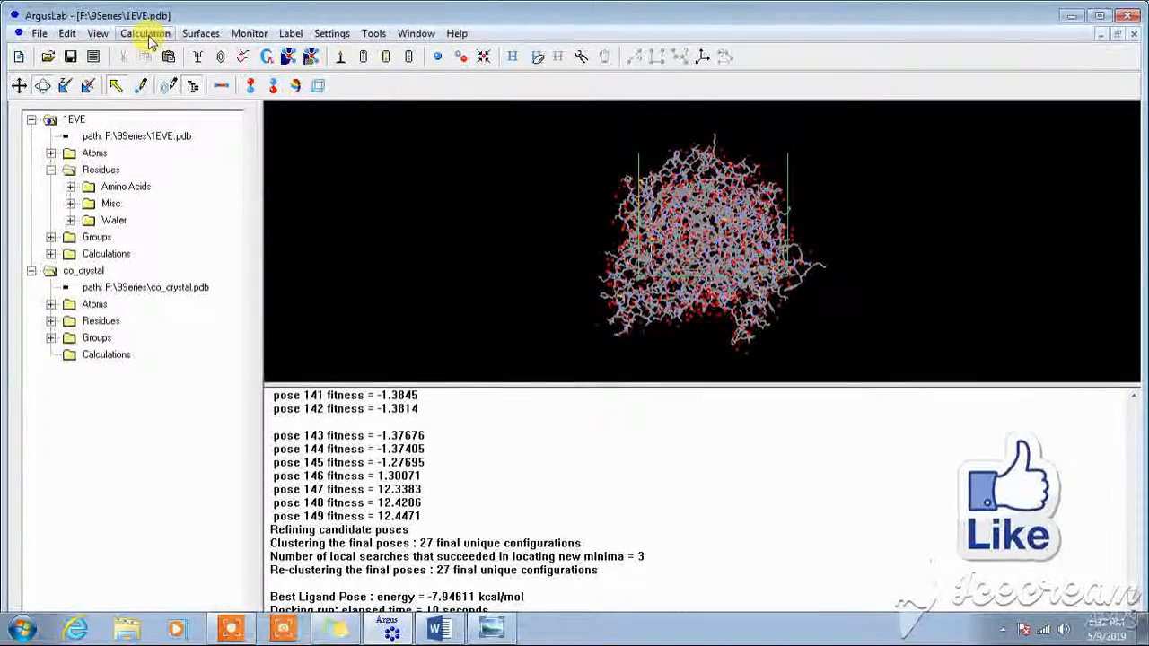
Browse the Calculation, Monitor, Label and Settings menus.
click(144, 32)
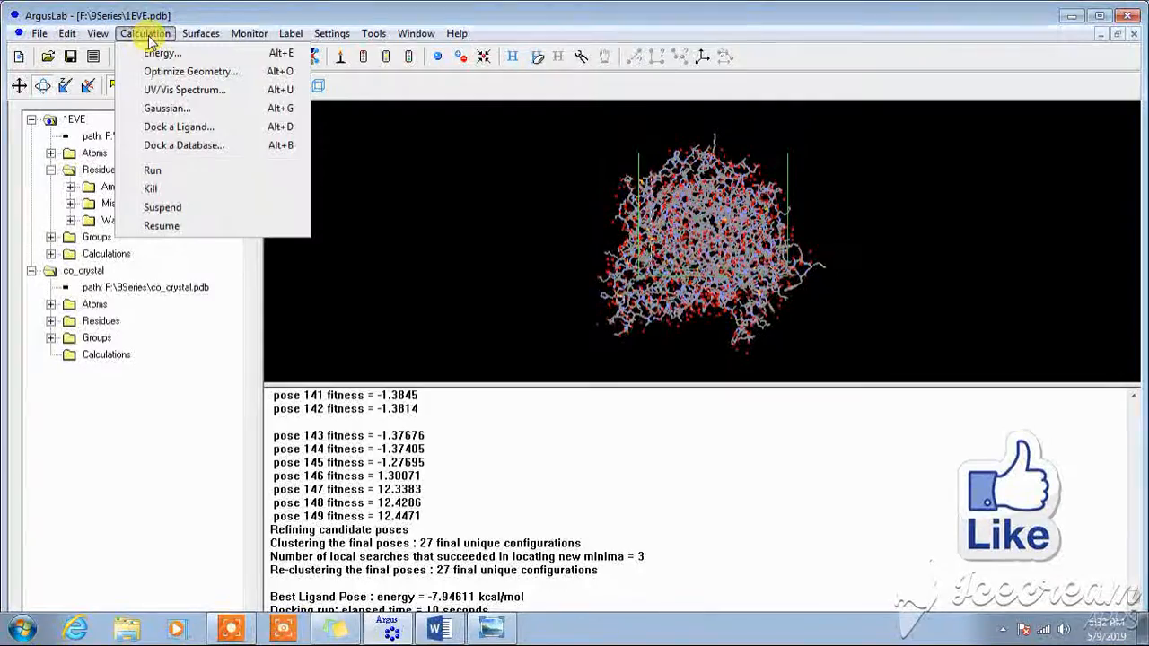
click(248, 33)
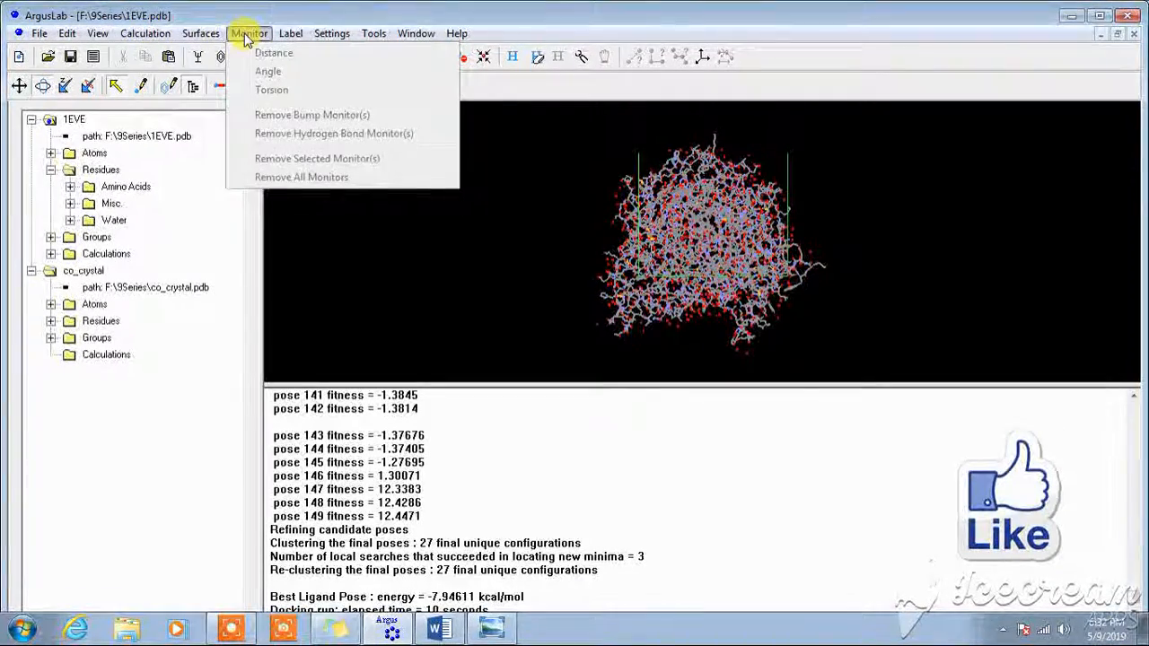
click(291, 32)
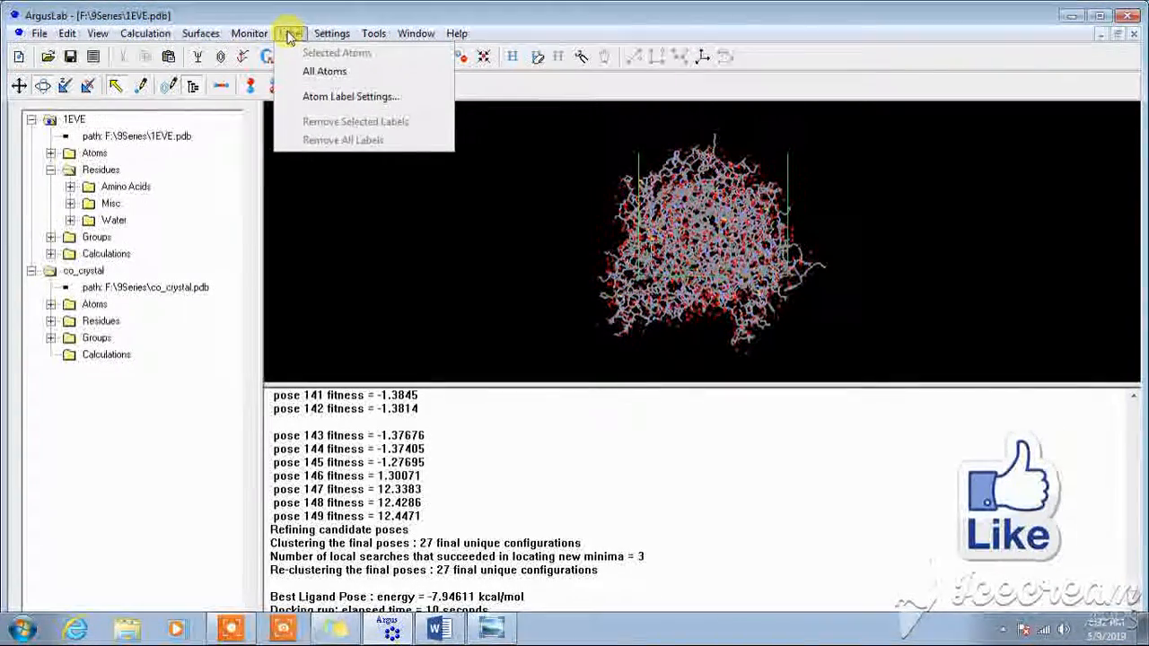
click(330, 32)
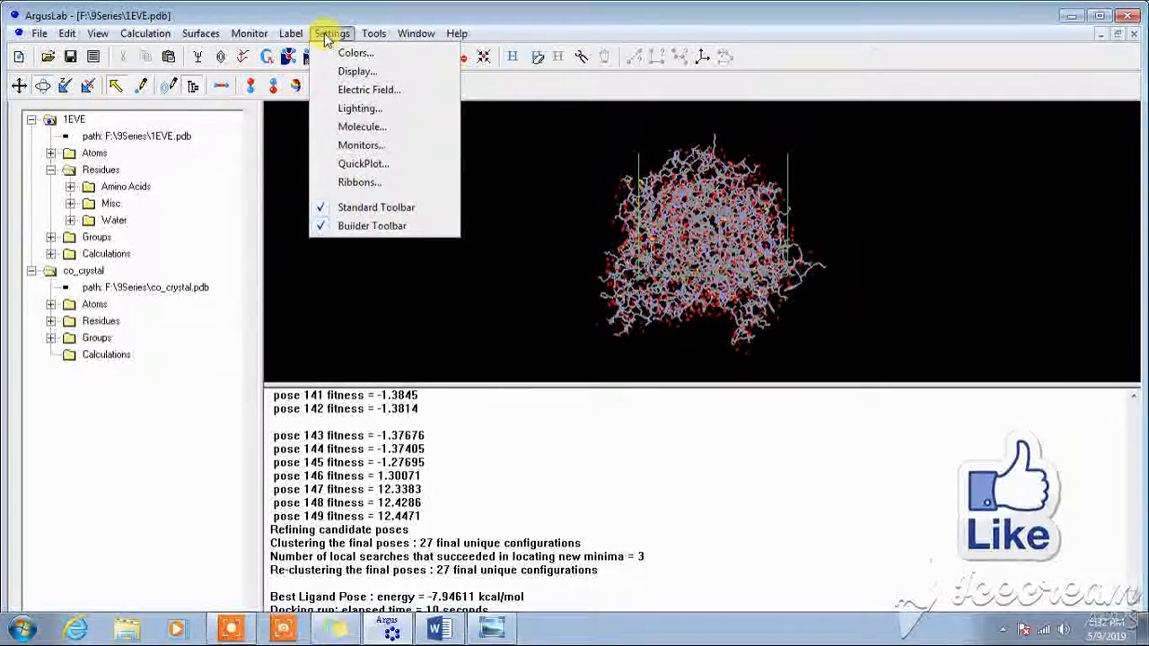
mouse_move(360, 183)
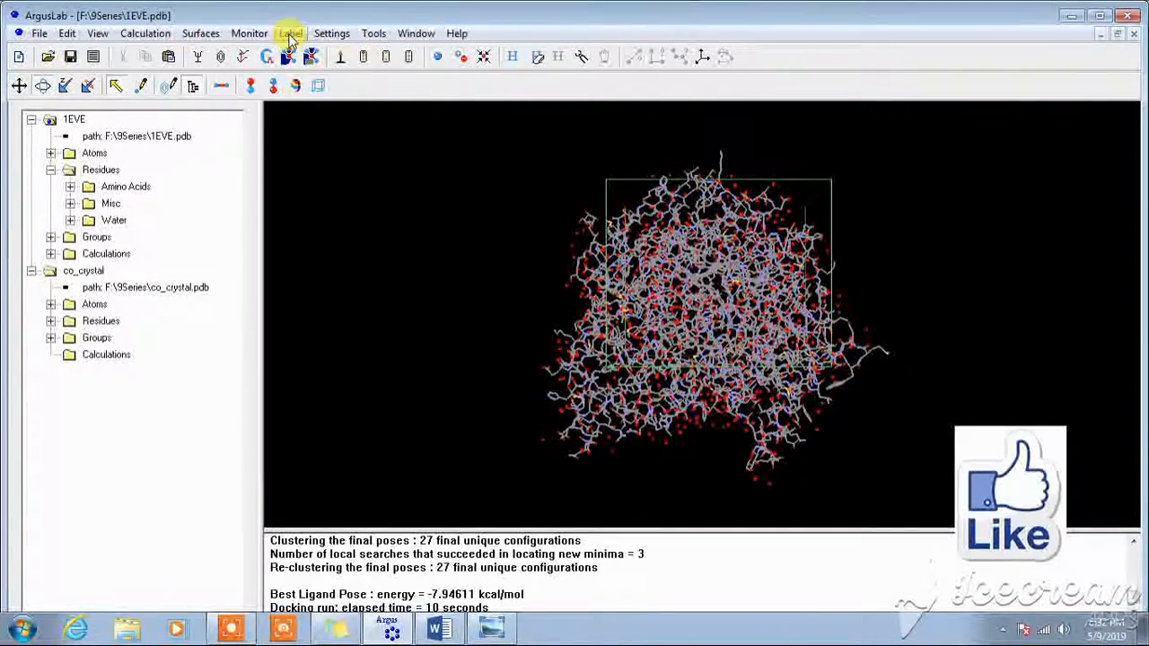
Accept the default Ribbons rendering settings under Settings.
click(330, 33)
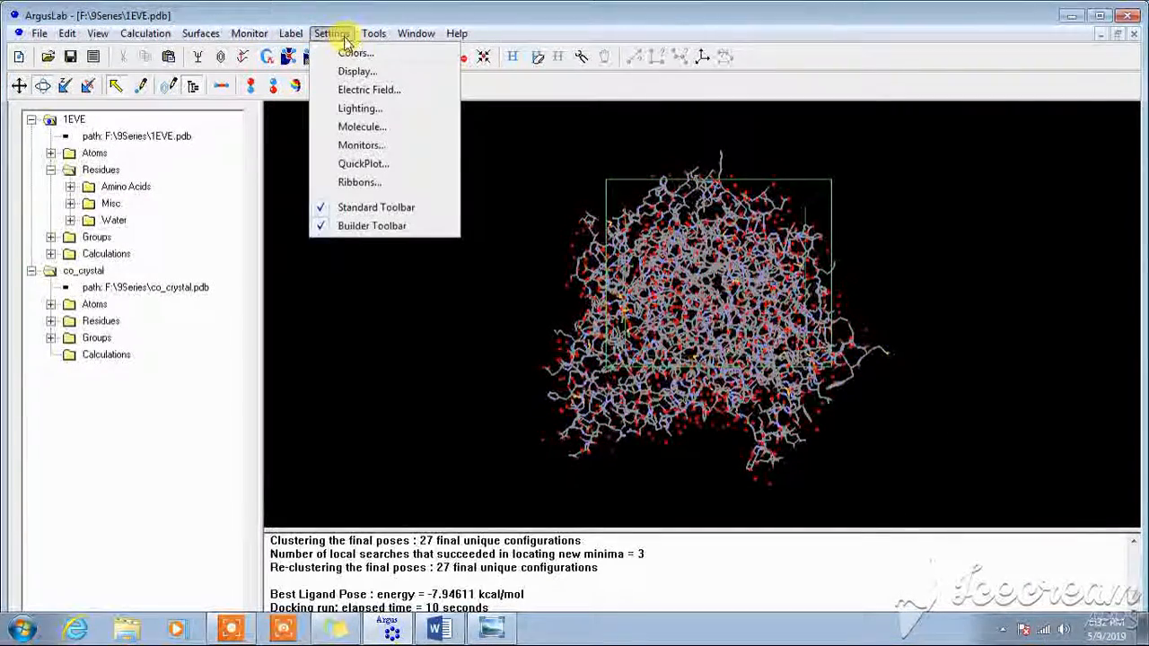
click(359, 183)
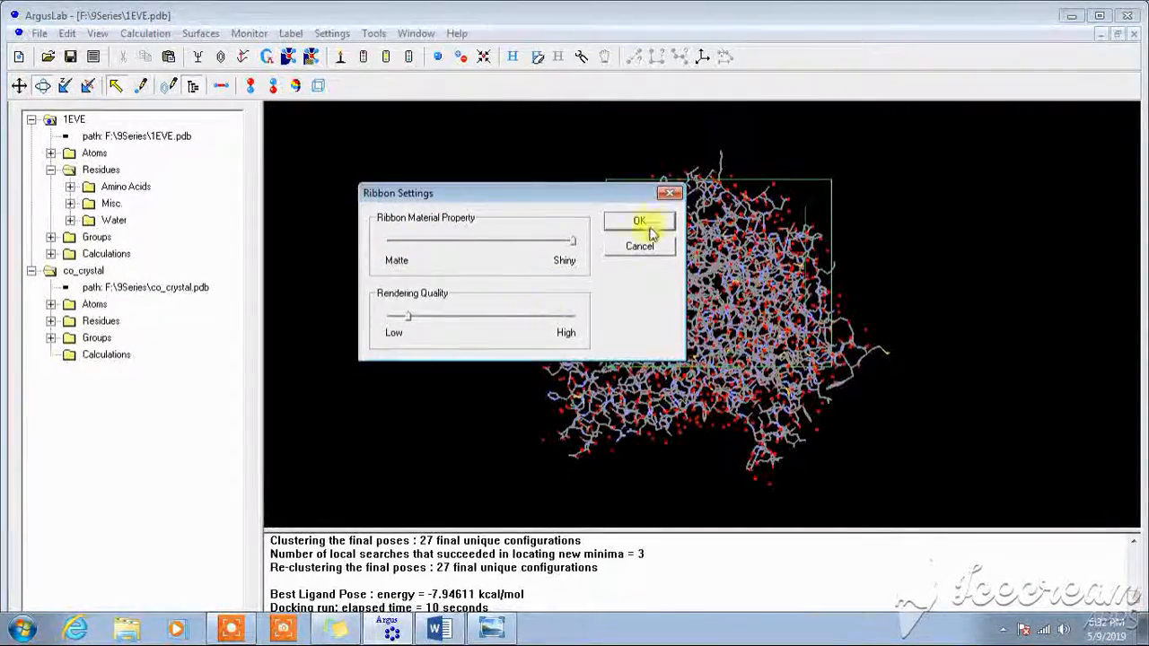
click(639, 221)
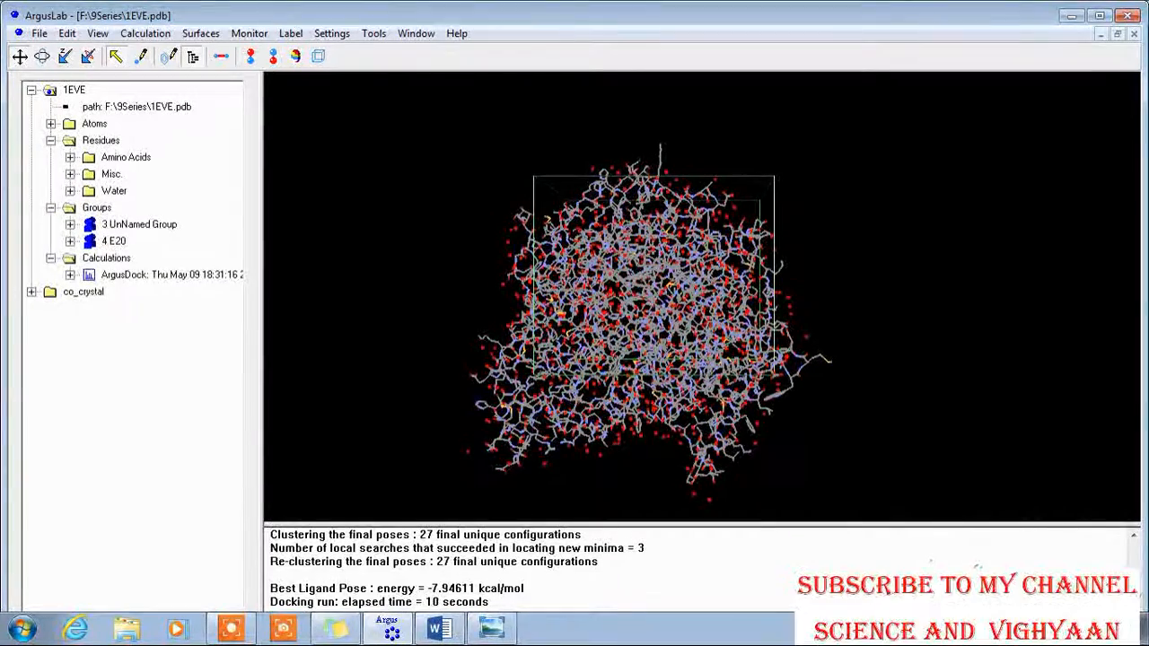
Hide the 1EVE protein to show only the ligand poses, then return to the View options.
click(75, 90)
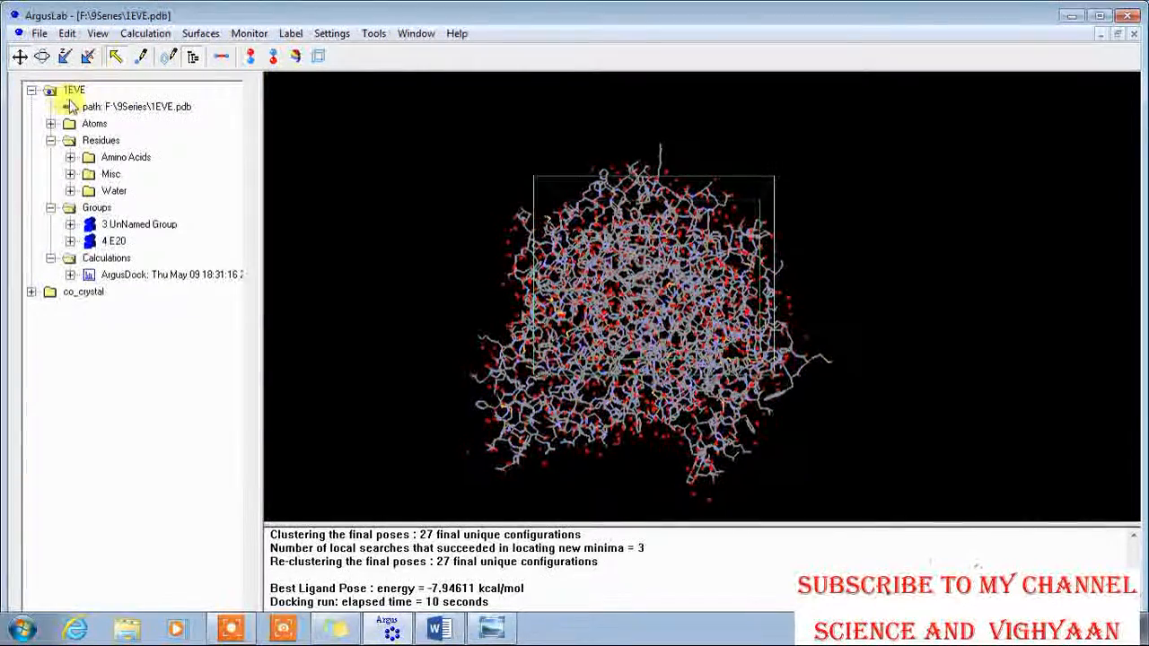
click(97, 33)
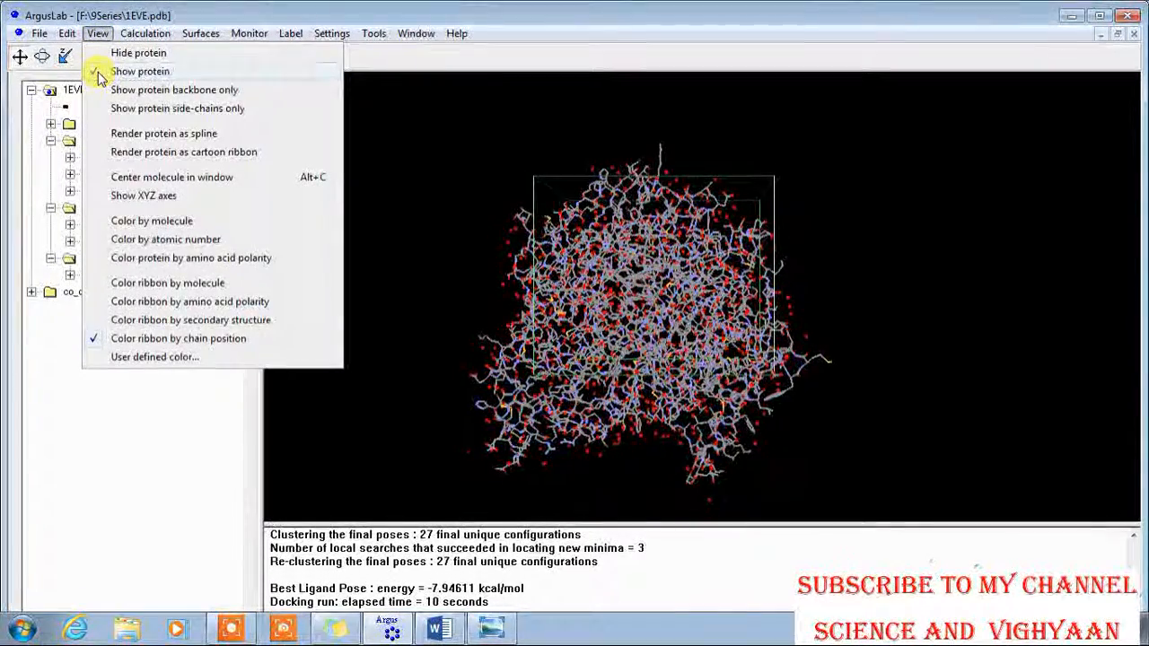
click(138, 52)
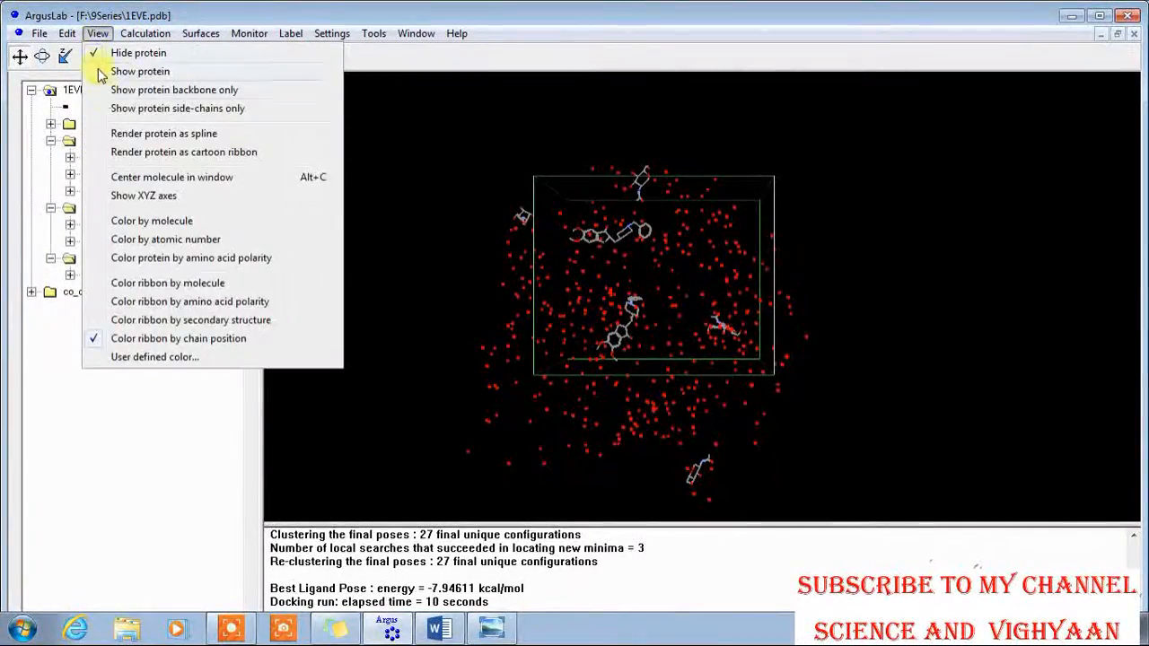
mouse_move(123, 108)
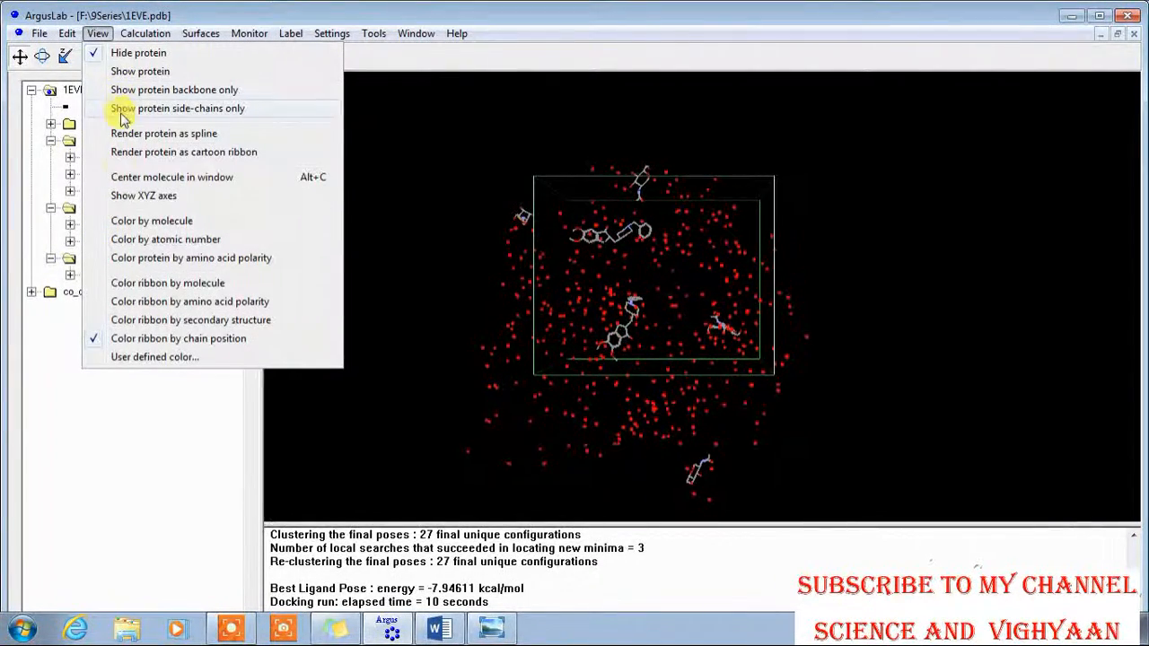
mouse_move(122, 245)
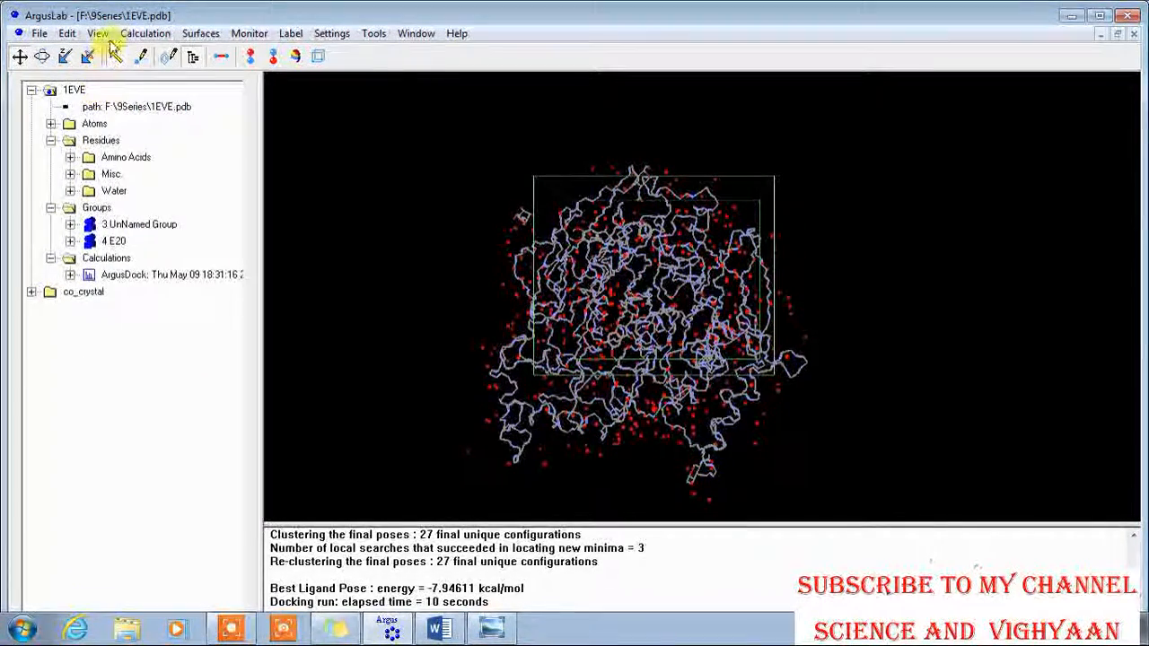
click(97, 33)
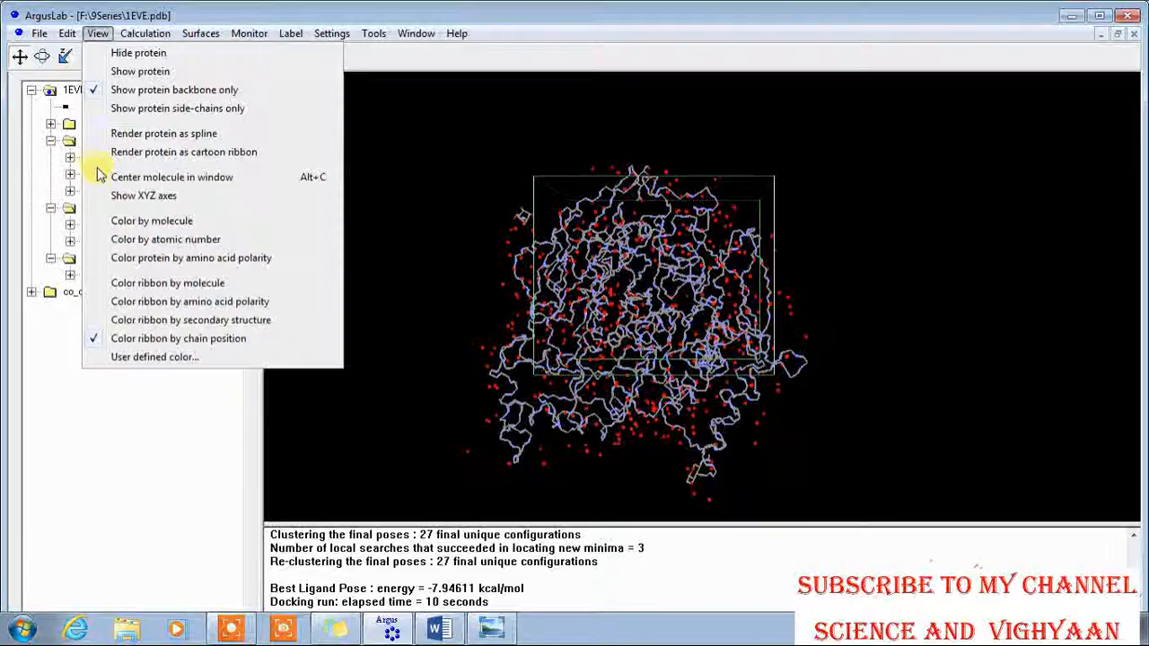
mouse_move(101, 338)
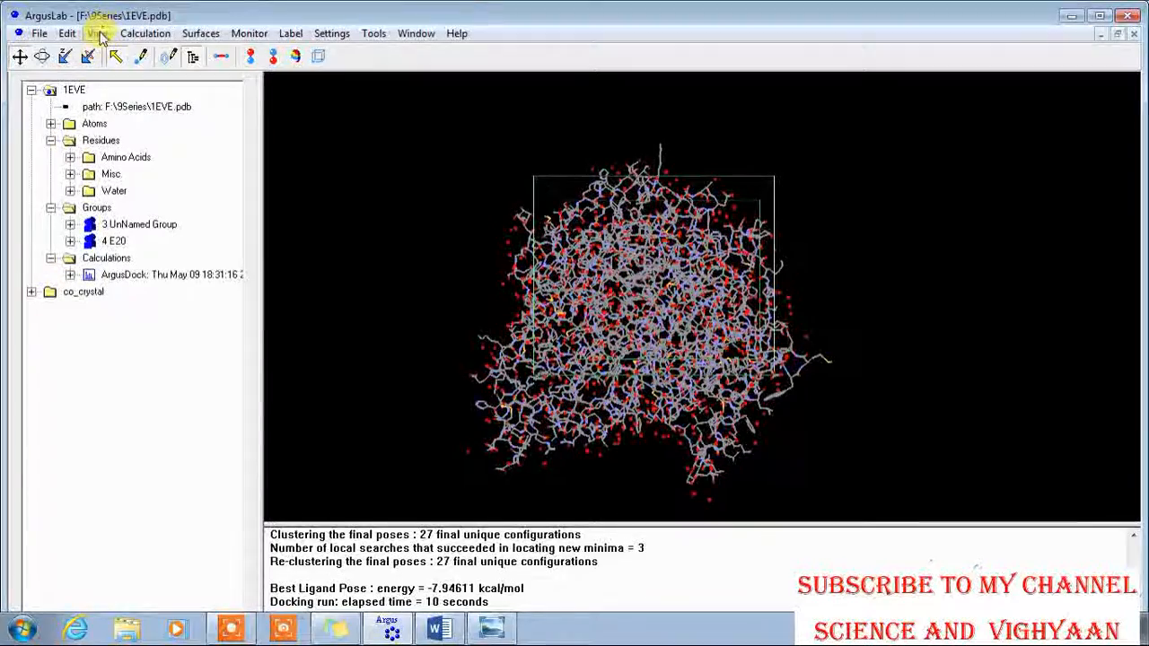
Render 1EVE as a red cartoon ribbon coloured by molecule.
click(143, 32)
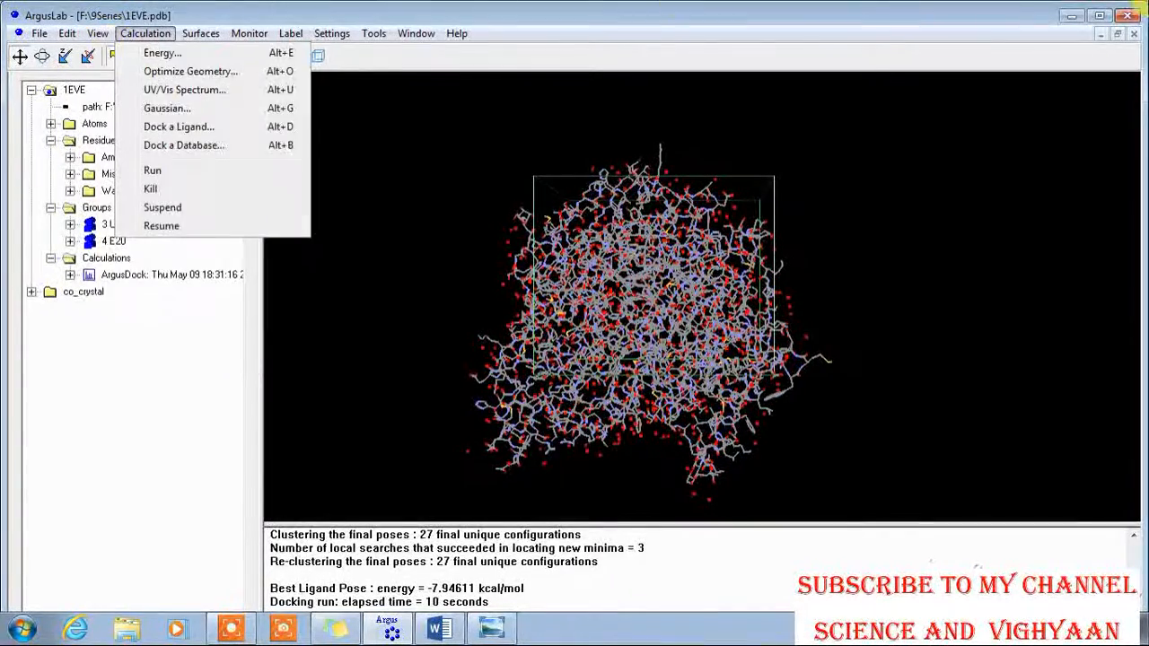
click(97, 32)
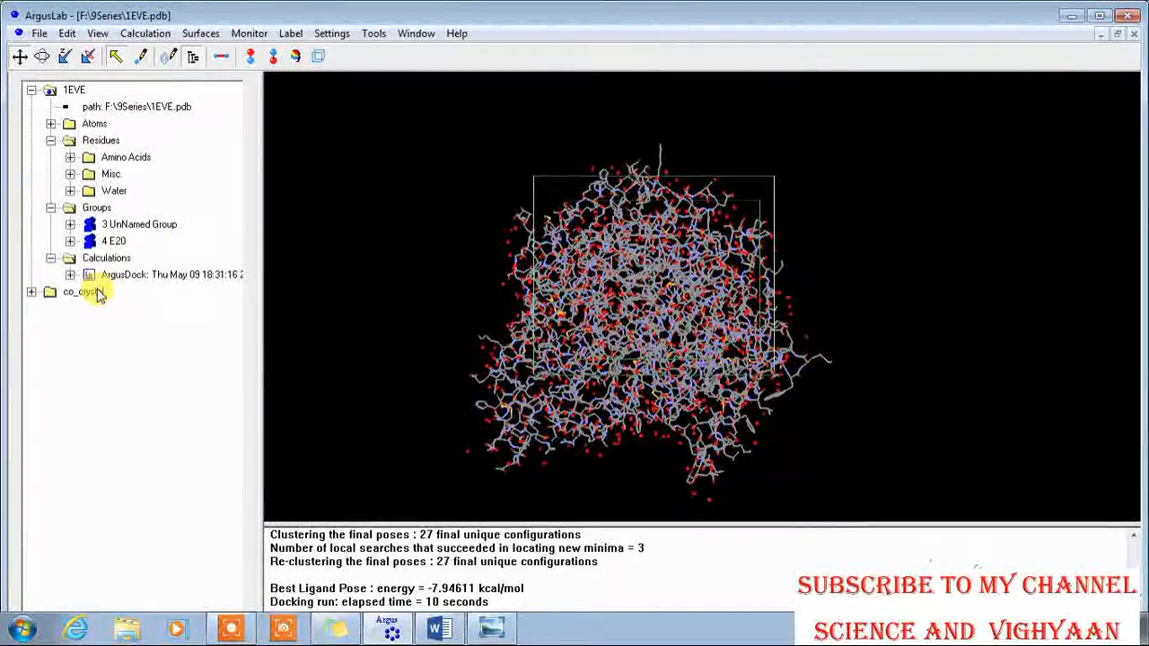
click(97, 32)
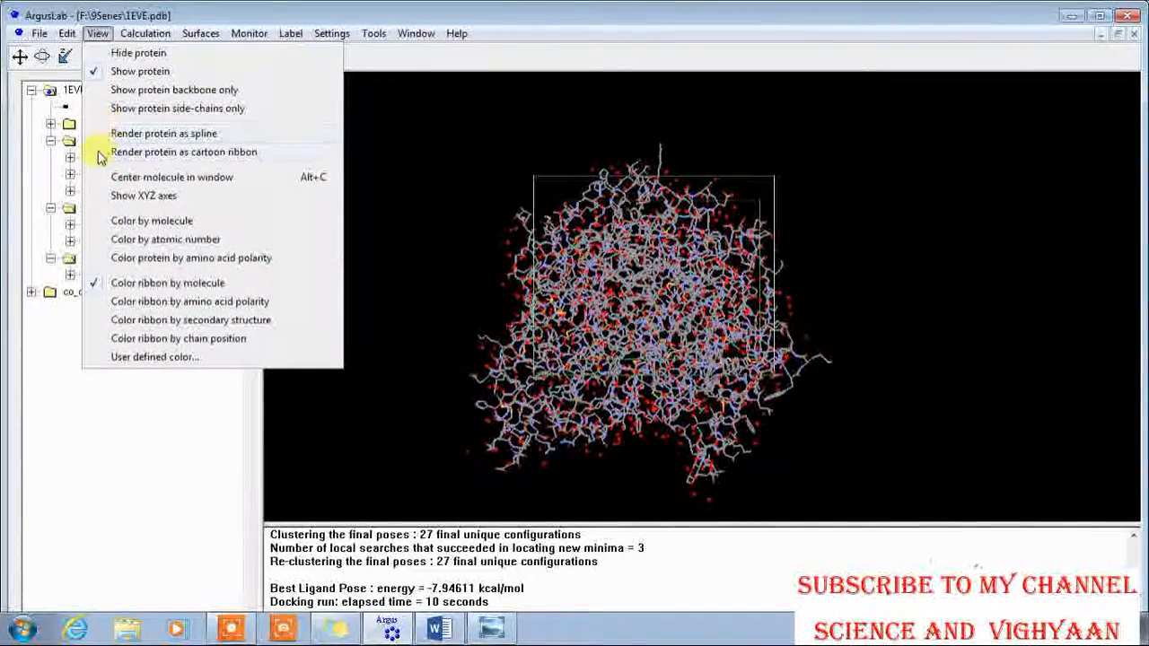
click(183, 150)
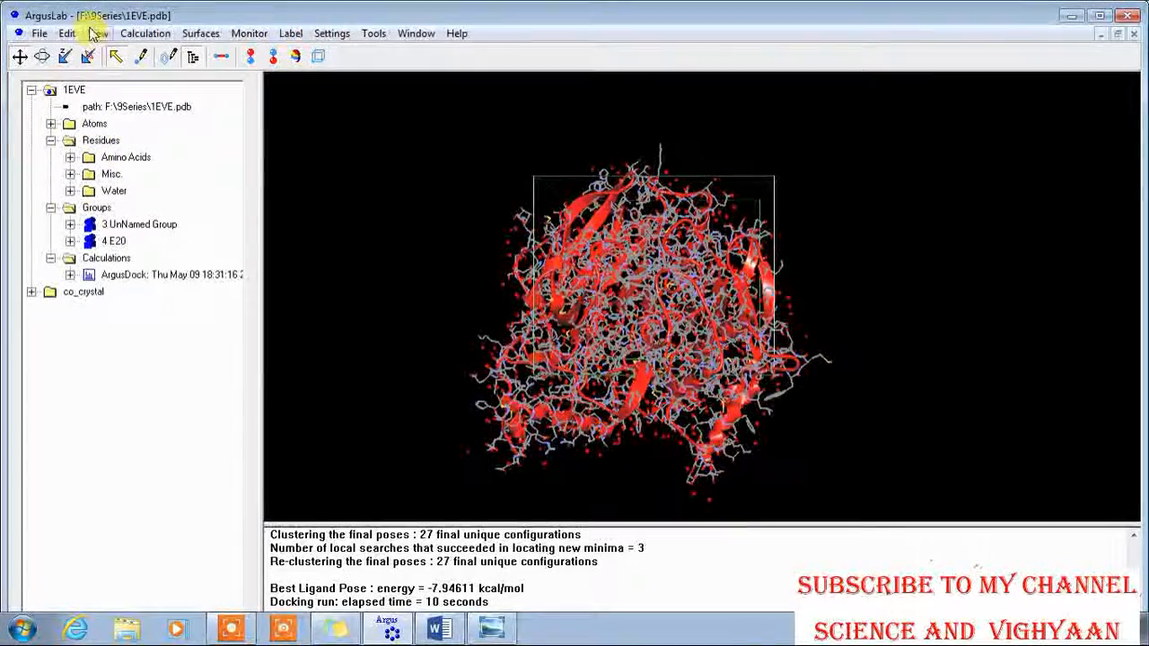
Hide 1EVE's protein atoms so only the red ribbon and ligand poses remain.
click(86, 55)
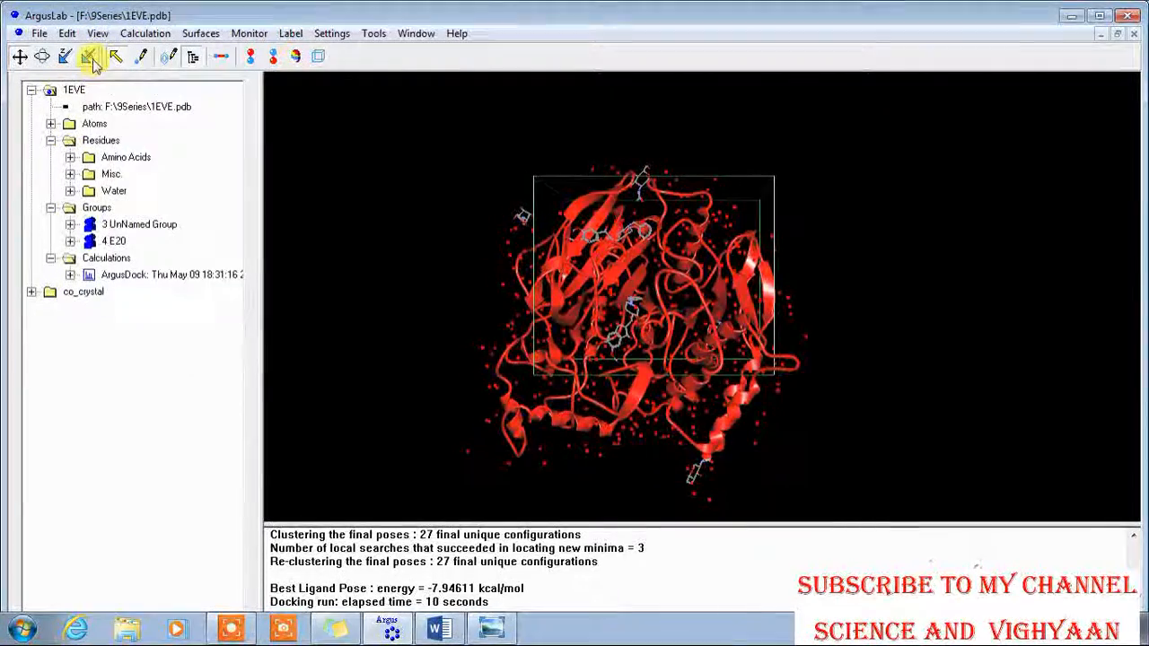
click(97, 32)
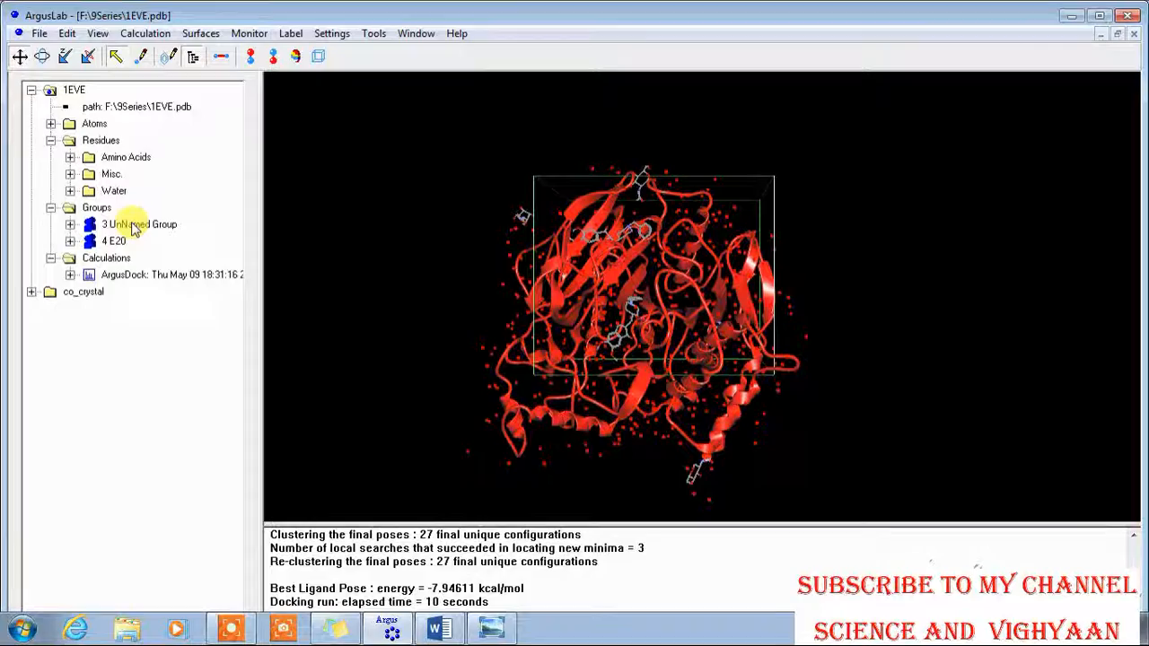
click(140, 223)
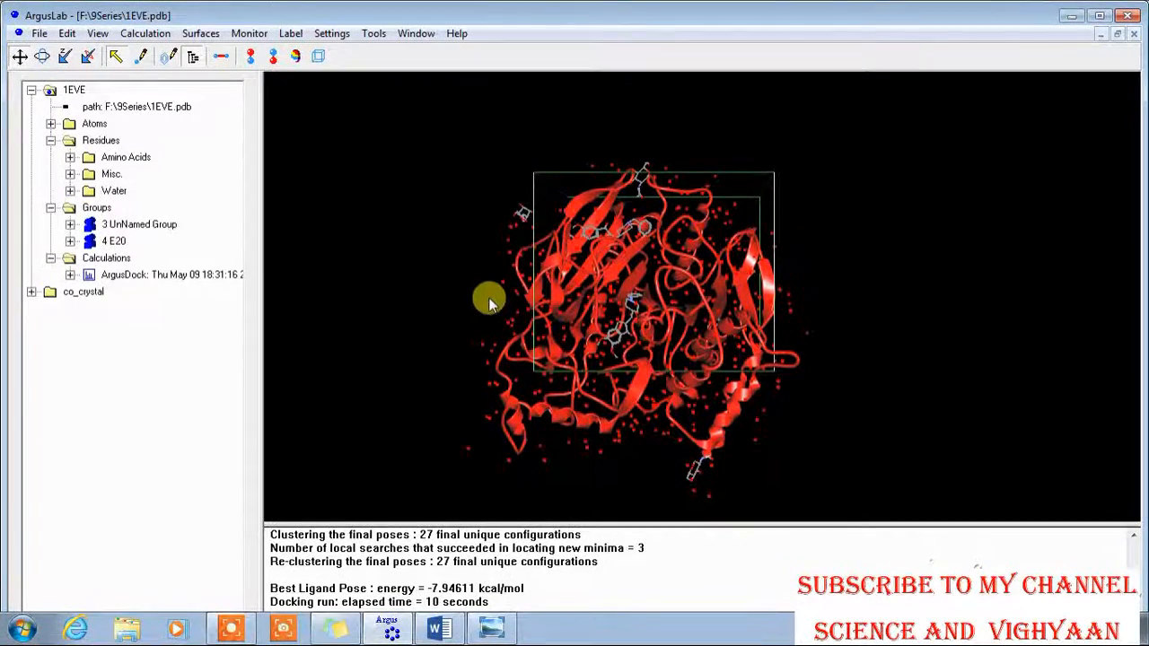
Expand '3 Unnamed Group' to reveal its binding-site type and atoms.
click(140, 224)
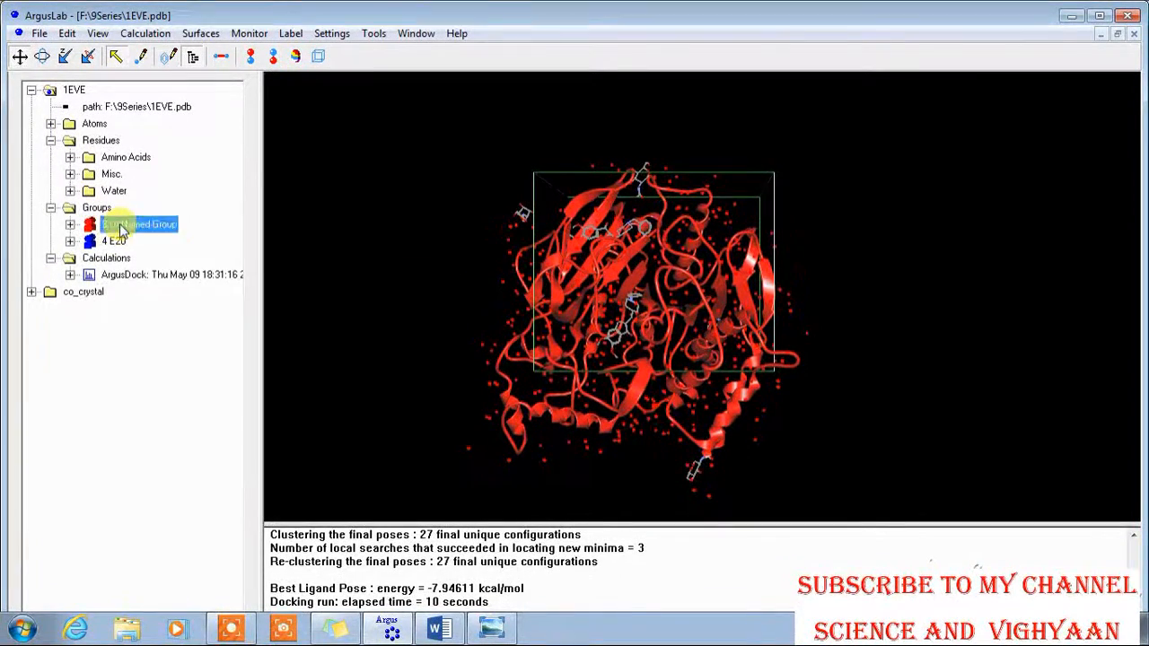
click(70, 223)
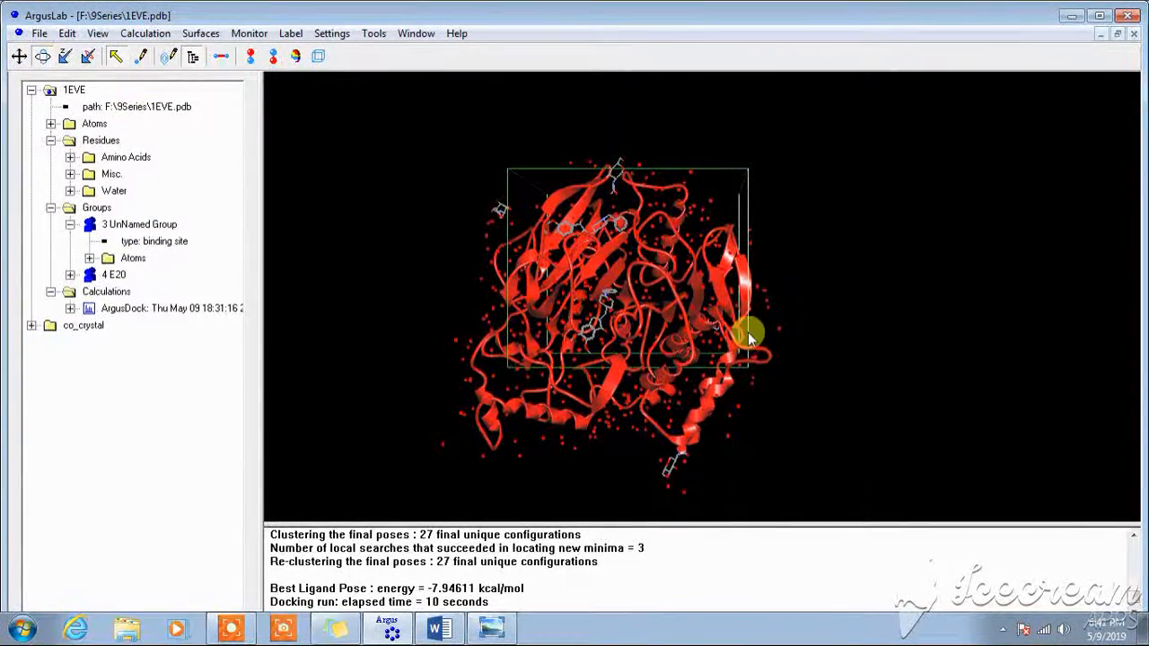
Rotate the ribbon model to look into the binding pocket and select the group's Atoms folder.
drag(750, 338, 697, 410)
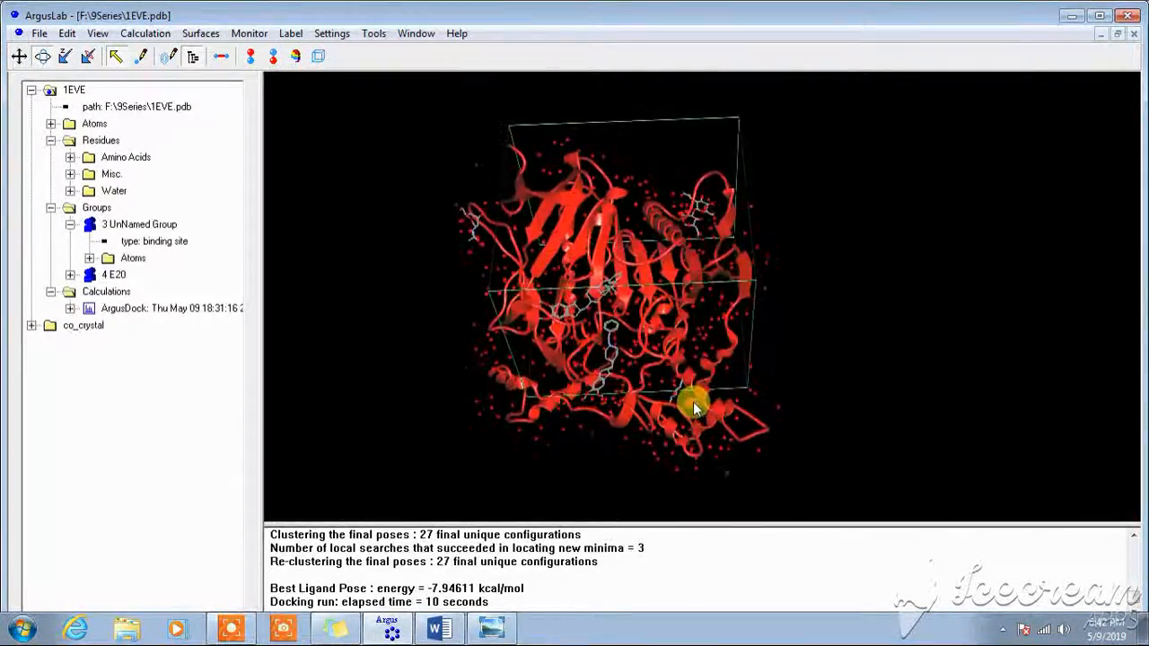
drag(696, 409, 512, 314)
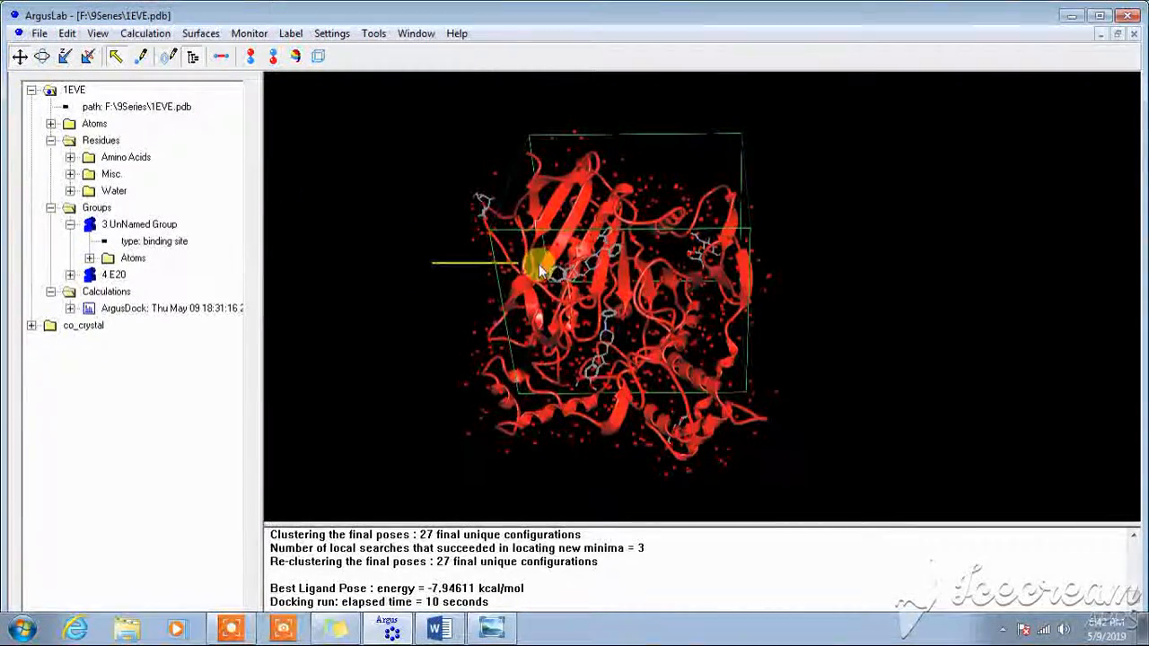
drag(538, 269, 404, 332)
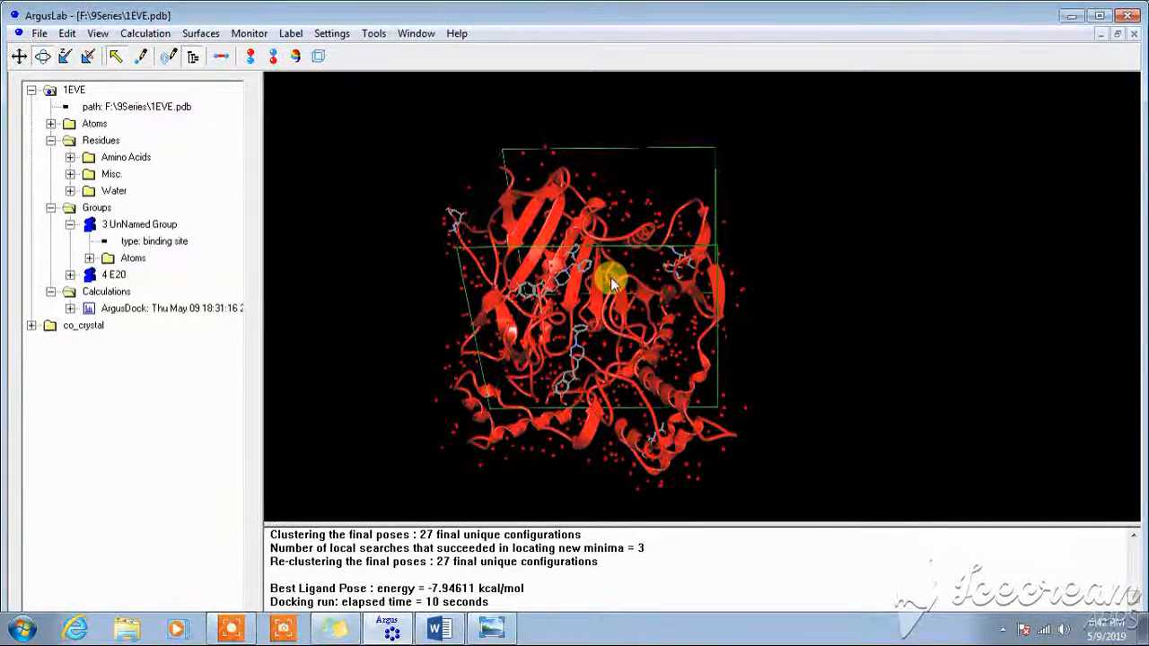
drag(614, 273, 571, 194)
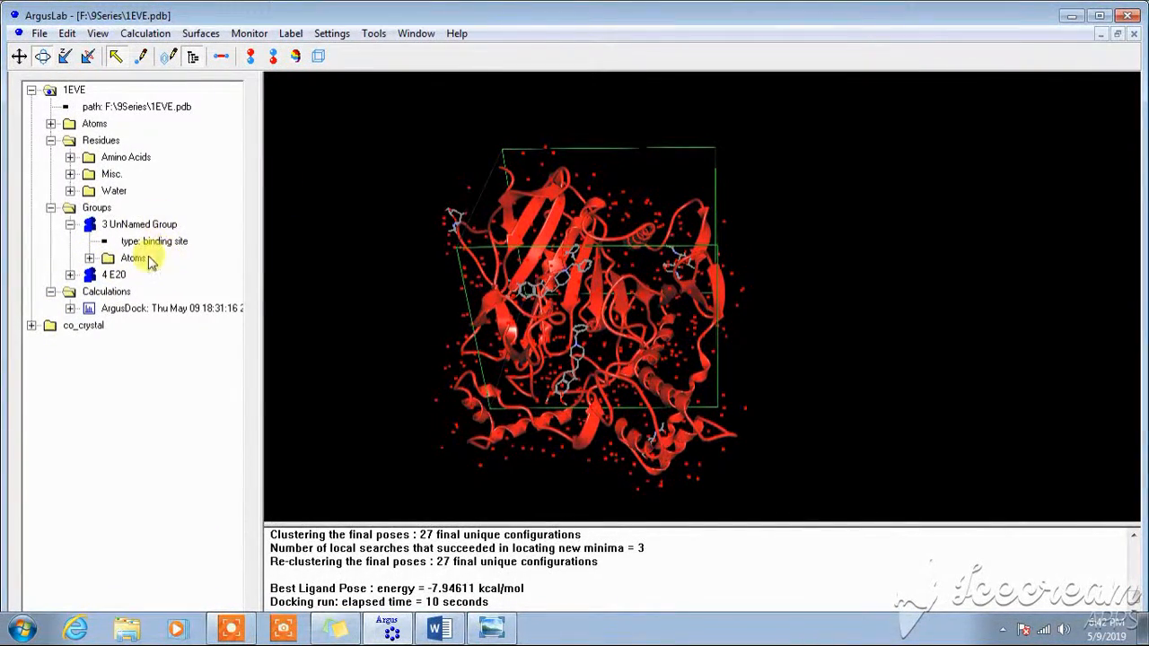
click(108, 259)
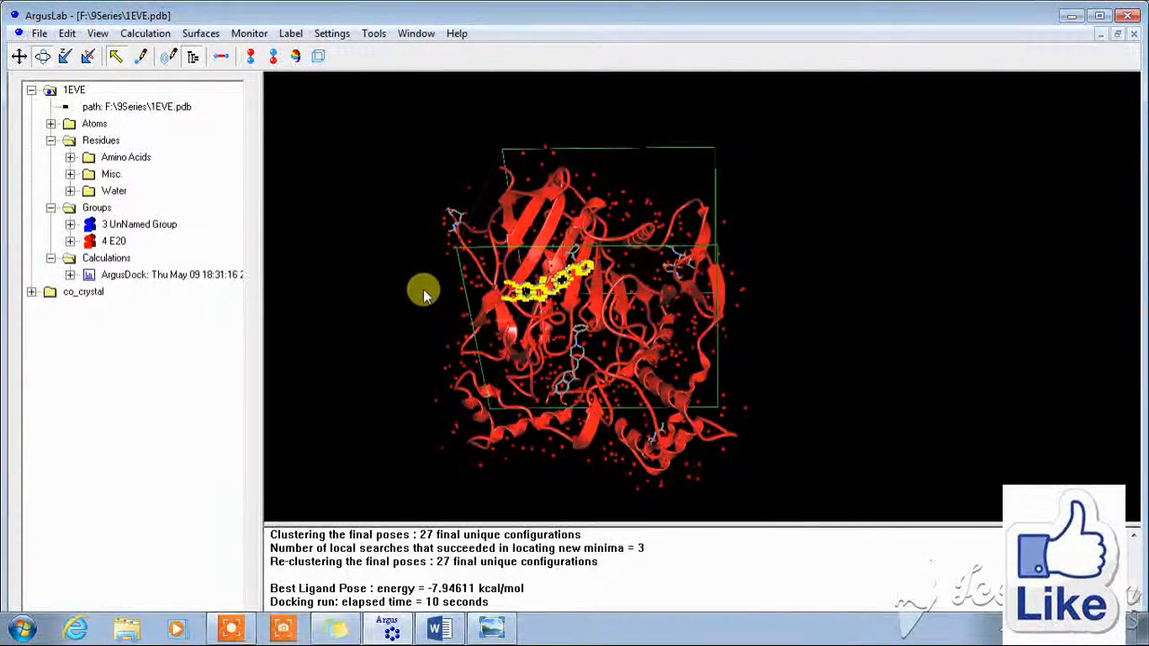
Show bumps around the docked E20 ligand group inside 1EVE.
click(115, 240)
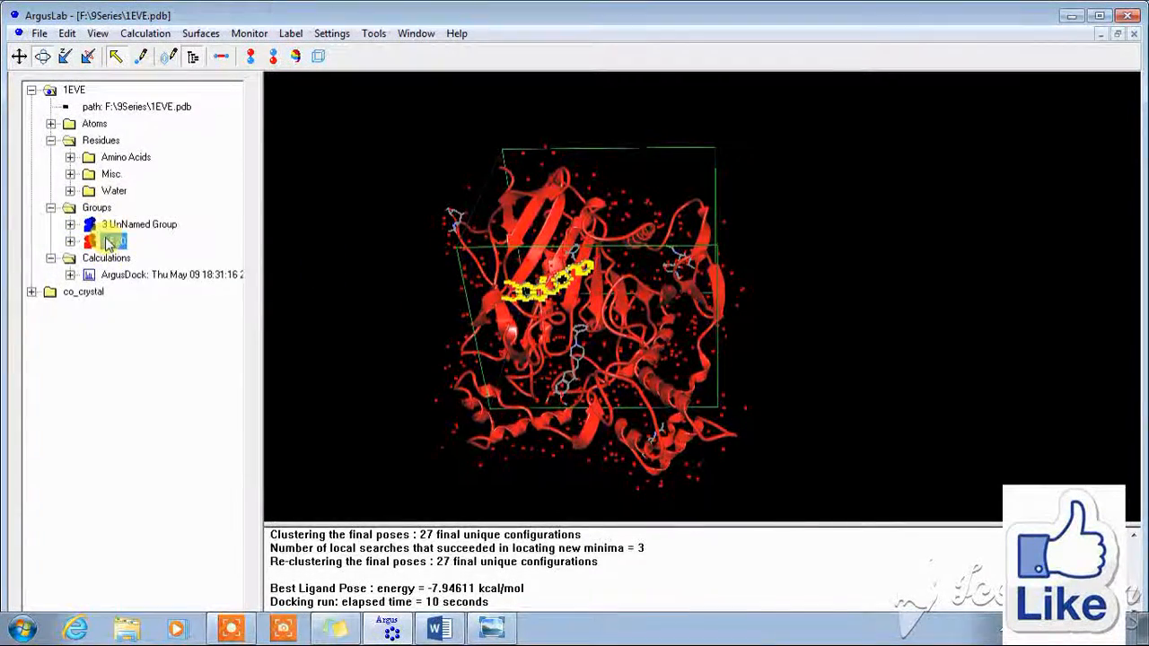
right_click(111, 240)
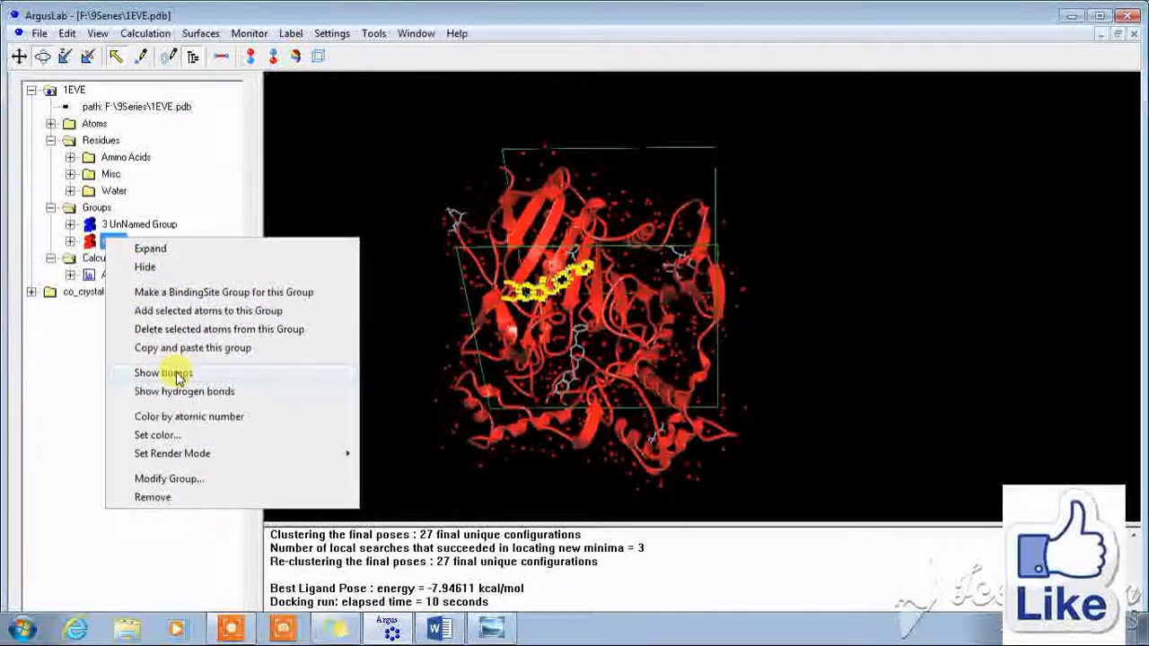
click(163, 372)
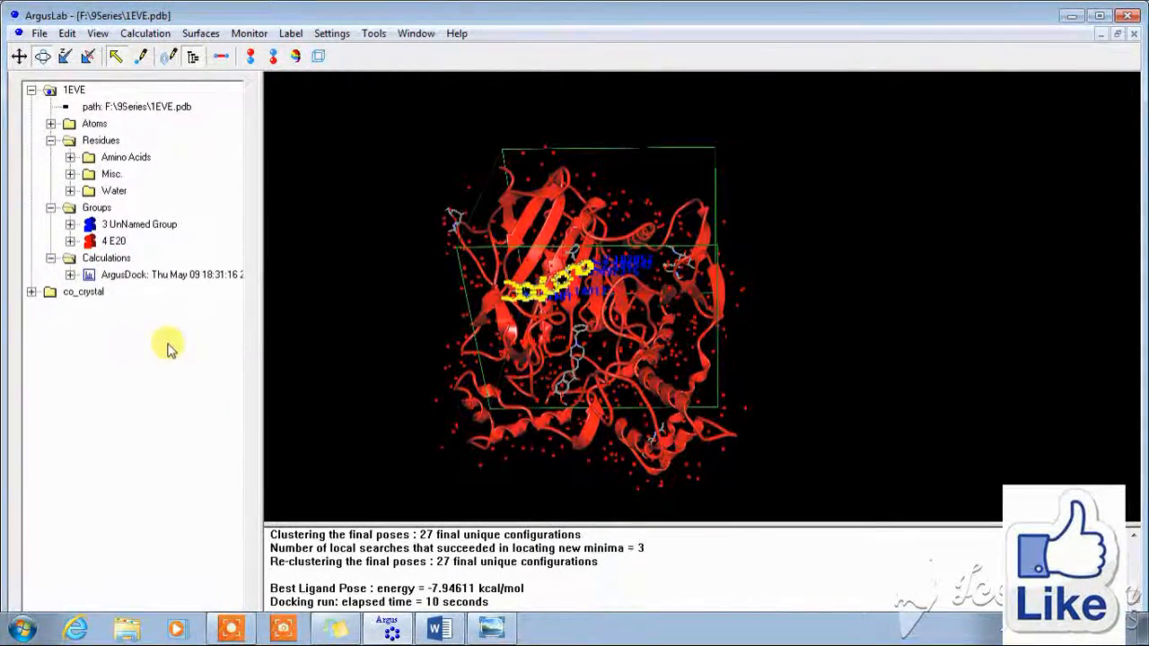
Show hydrogen bonds between the E20 ligand group and the 1EVE protein.
right_click(115, 240)
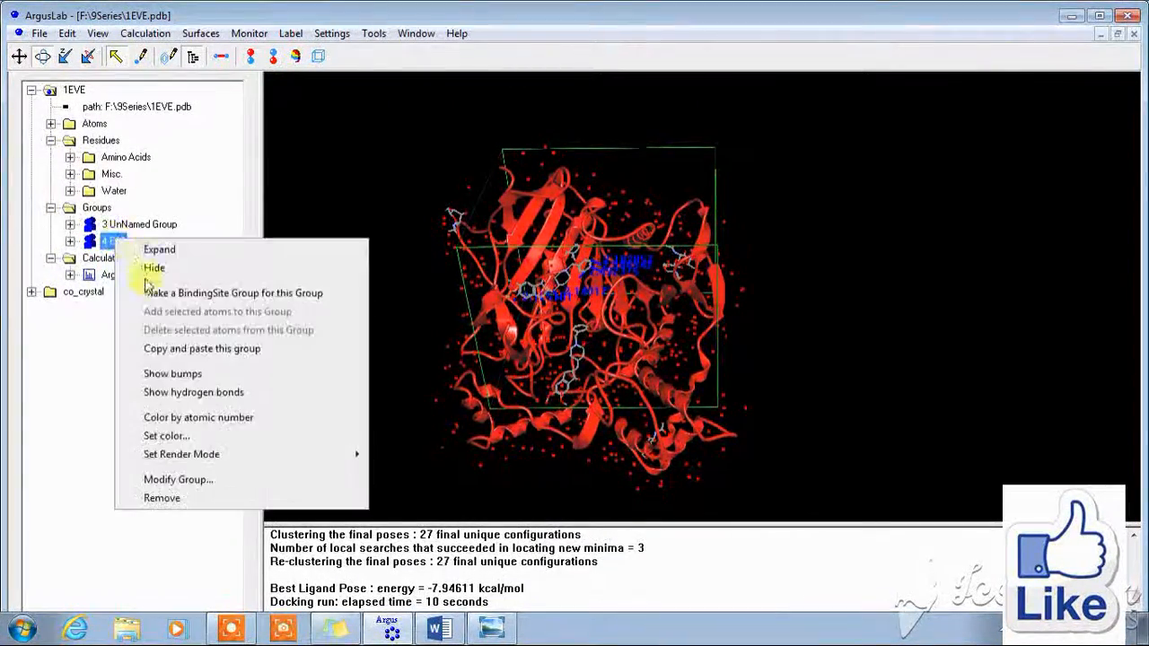
mouse_move(183, 391)
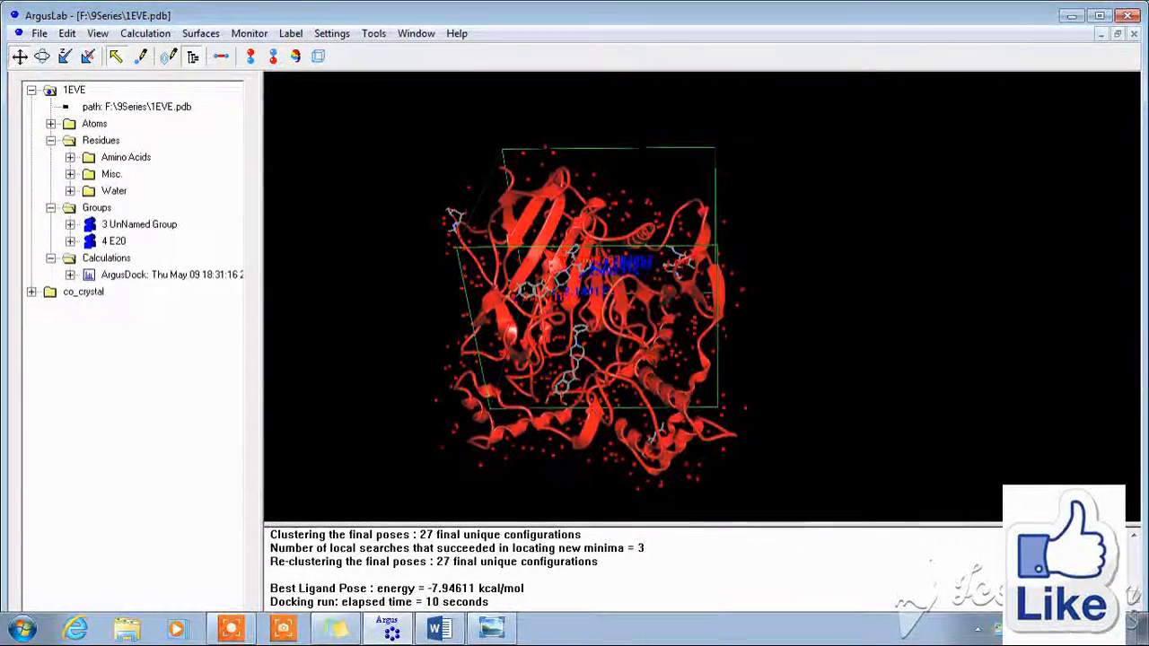
click(115, 241)
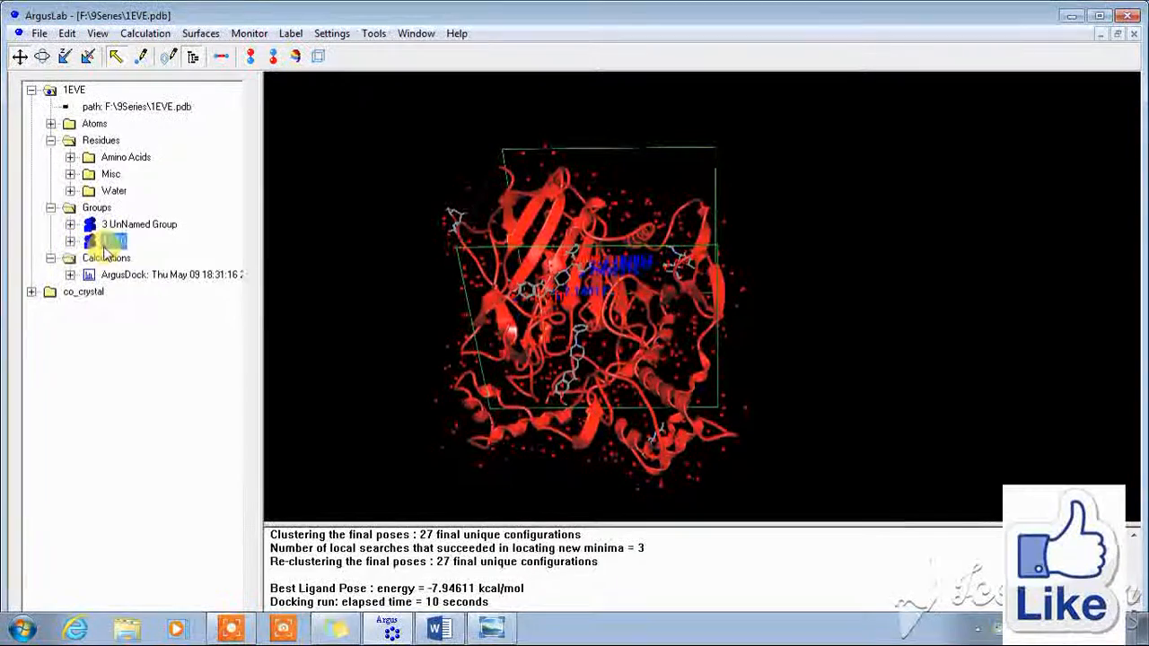
right_click(109, 241)
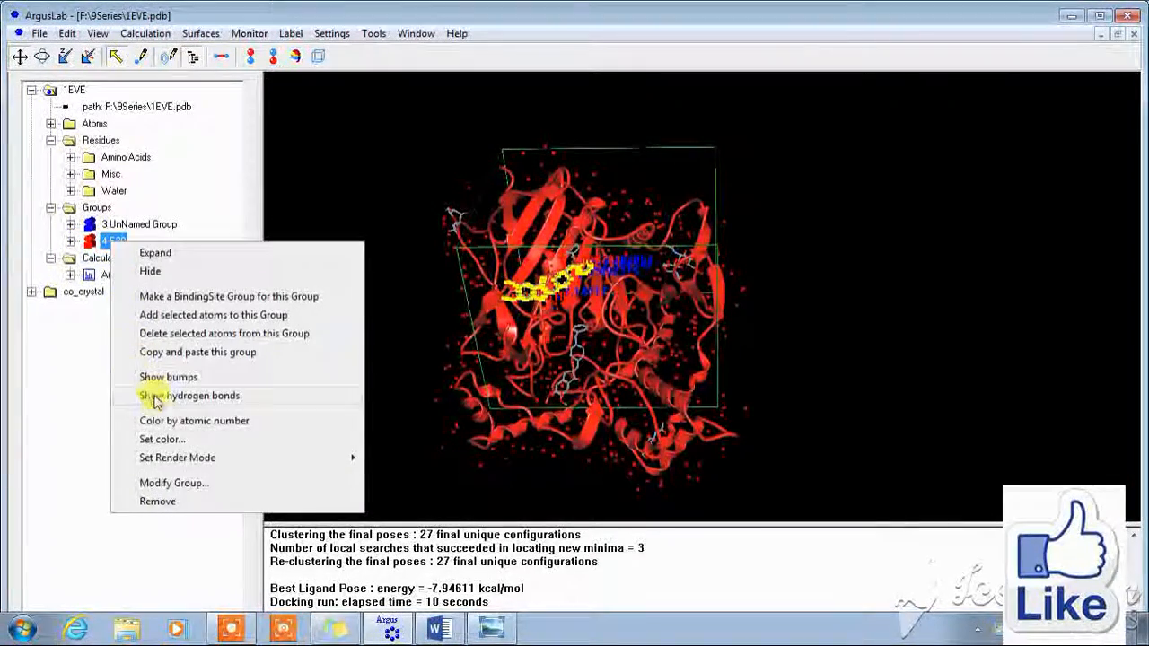
mouse_move(180, 489)
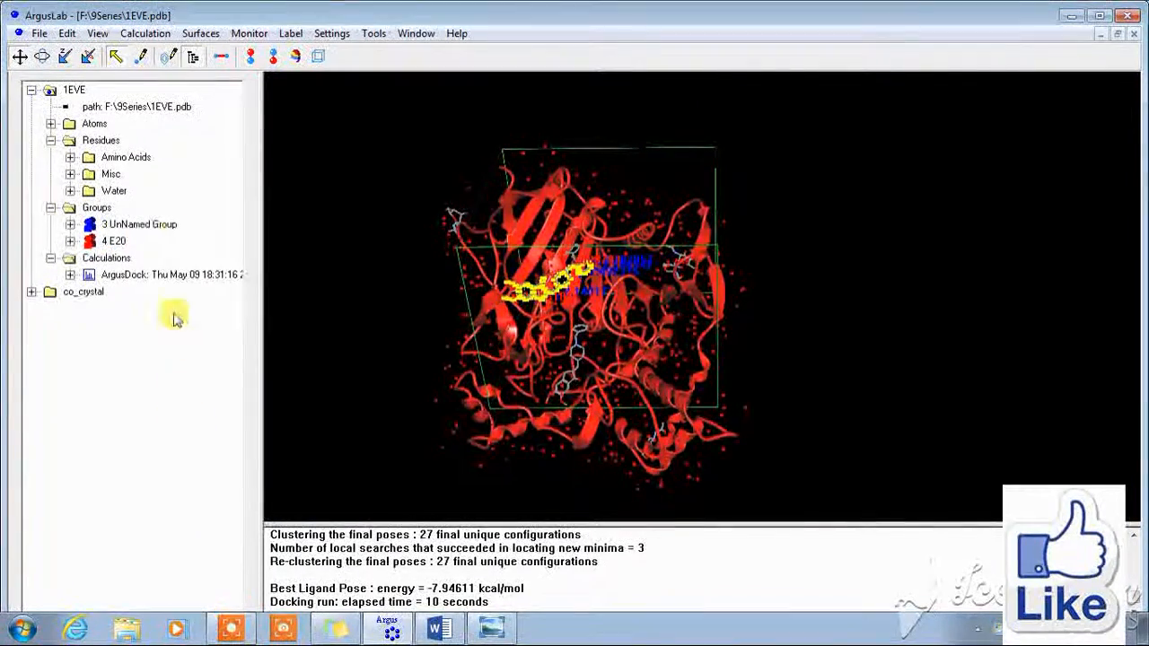
right_click(115, 240)
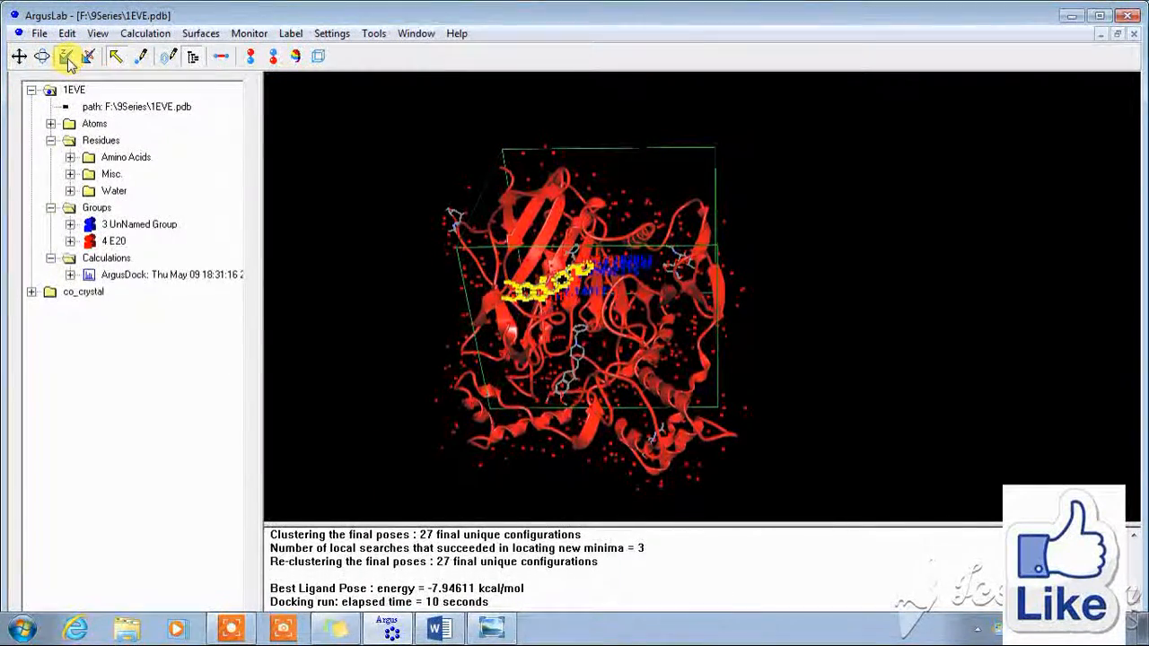
mouse_move(20, 56)
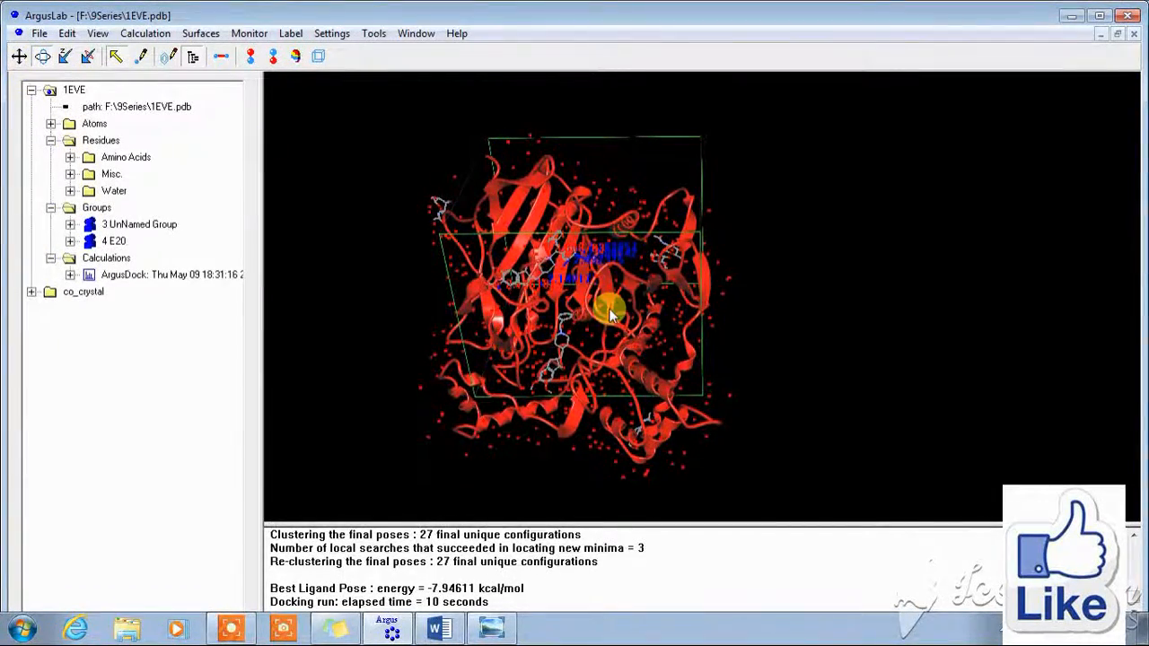
Rotate the 1EVE–E20 complex to inspect the ligand pose and contacts from other sides.
drag(610, 308, 709, 277)
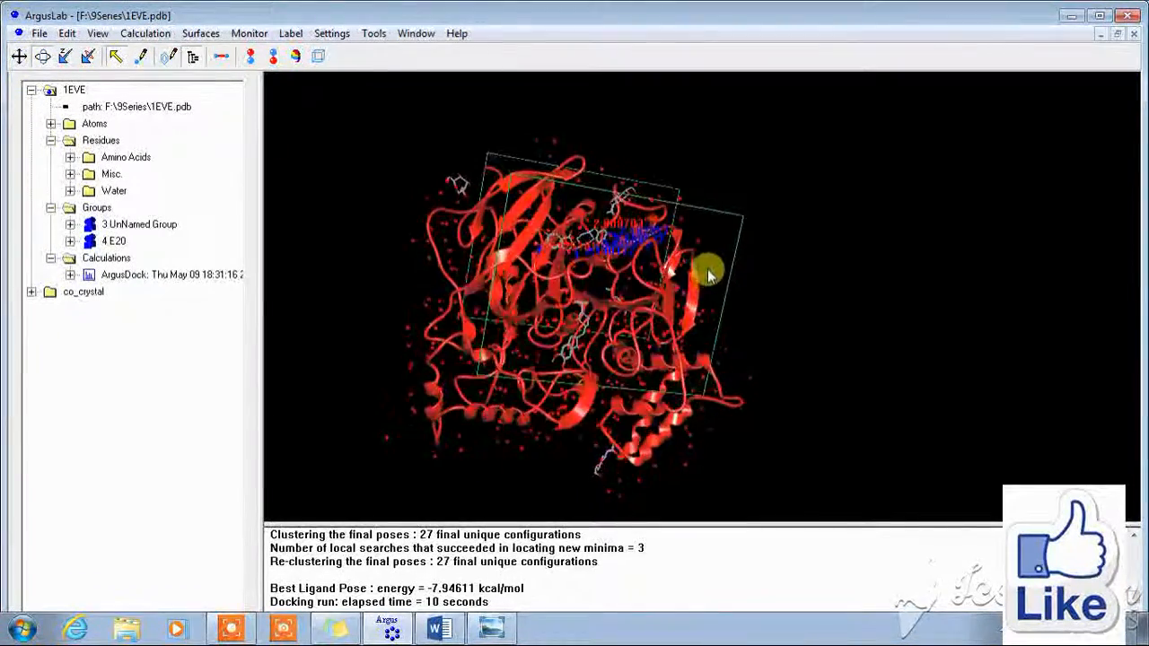
drag(709, 276, 668, 305)
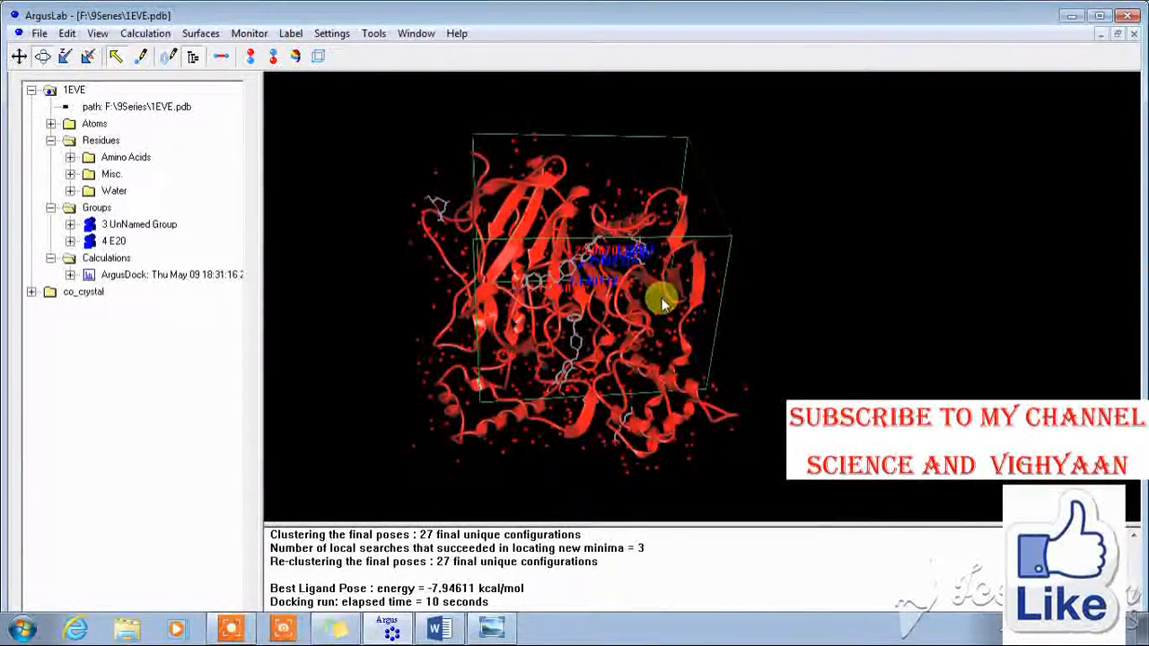
drag(664, 301, 592, 284)
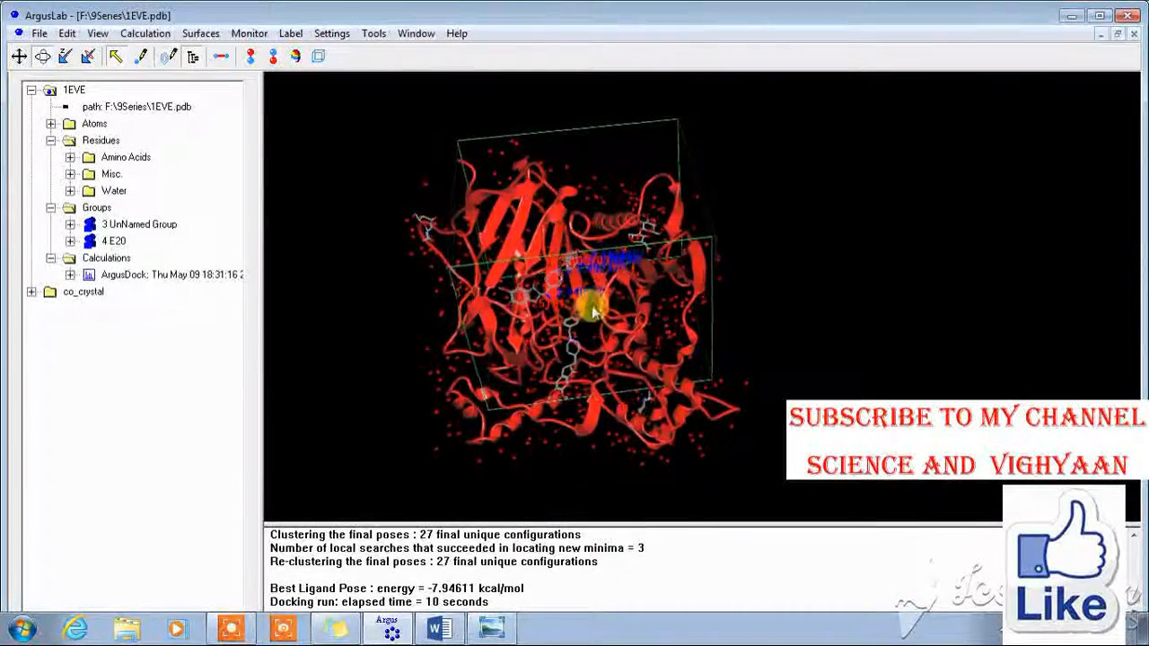
drag(592, 309, 553, 280)
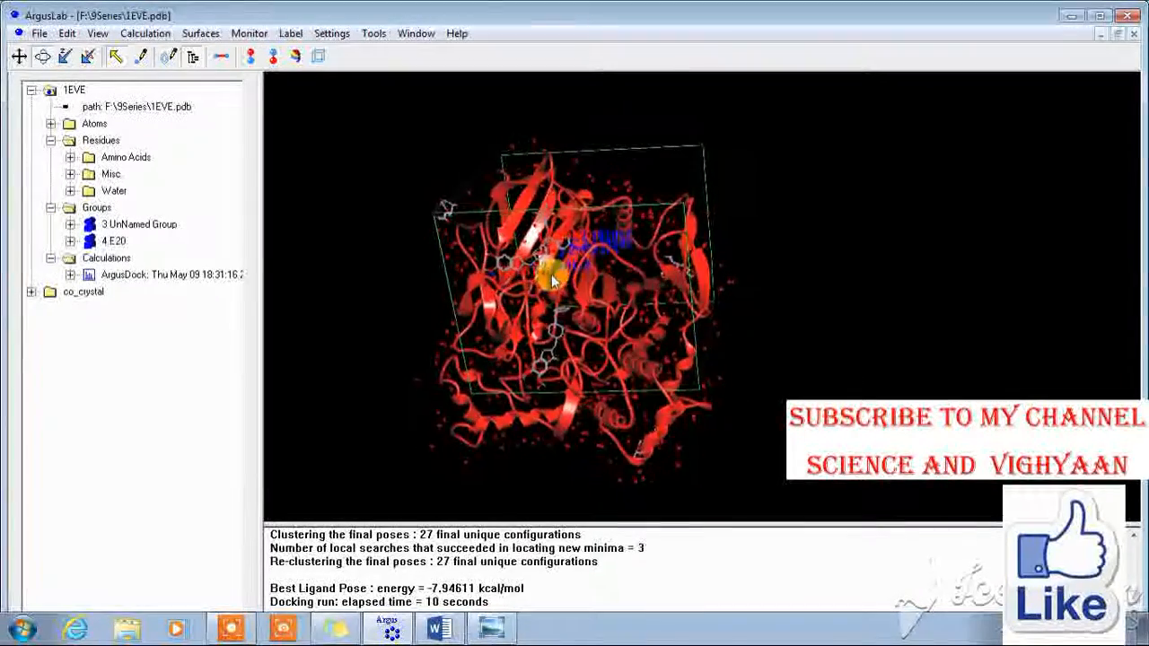
click(115, 241)
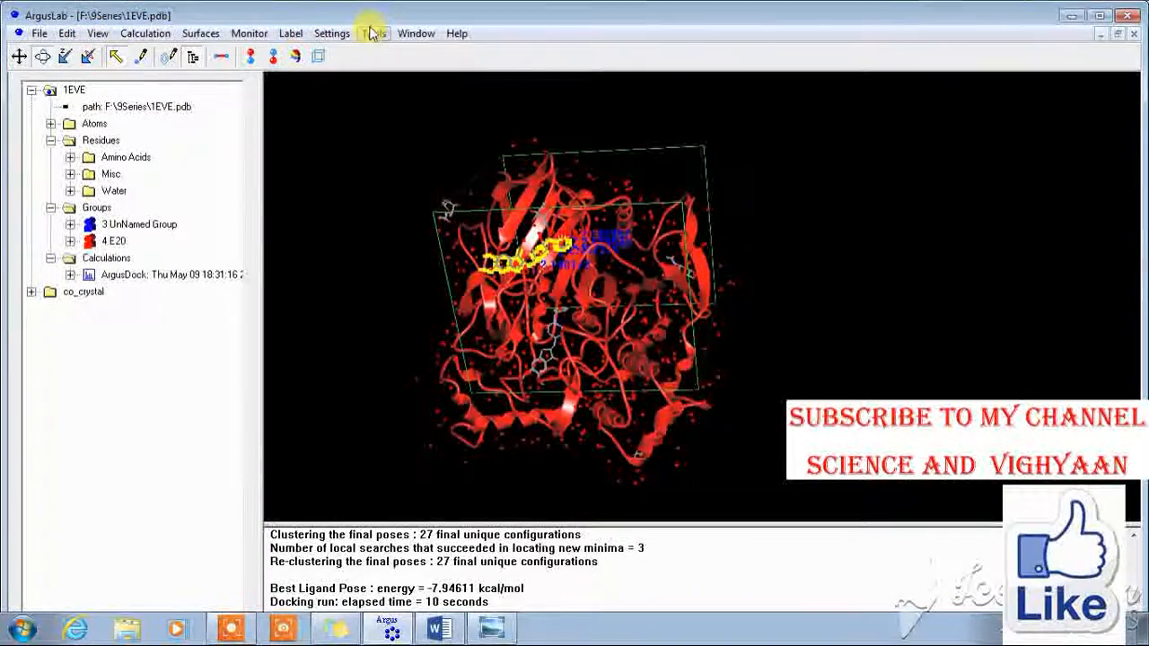
Browse the Settings, Monitor, Calculation and Edit menus, then reach the File menu for image export.
click(330, 32)
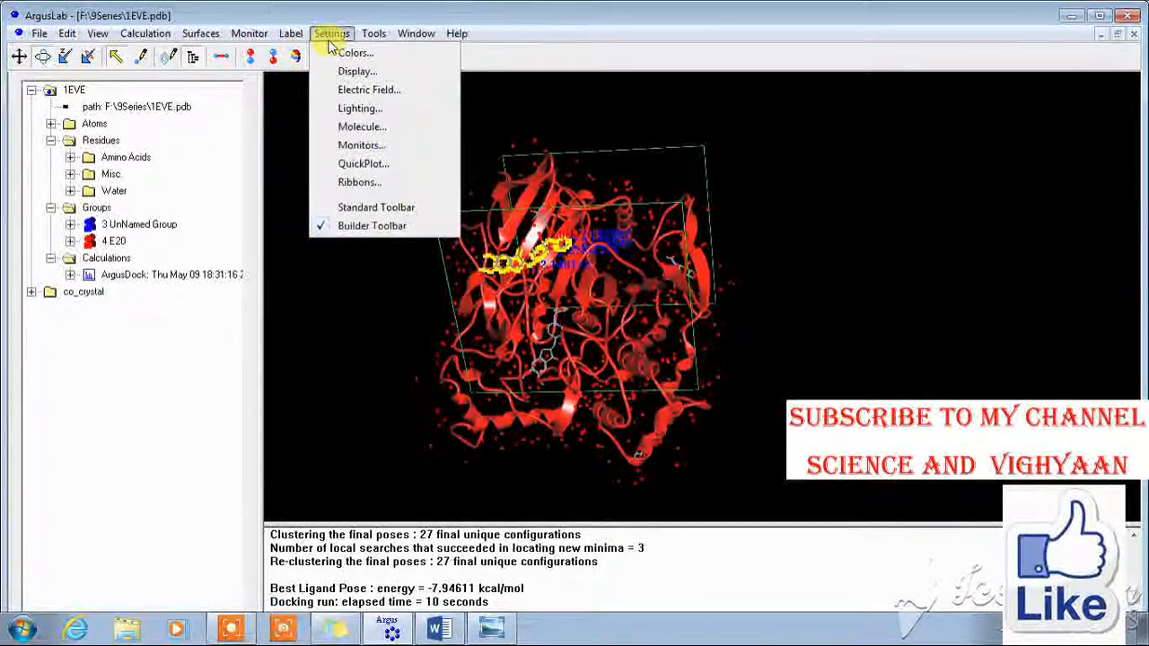
click(248, 33)
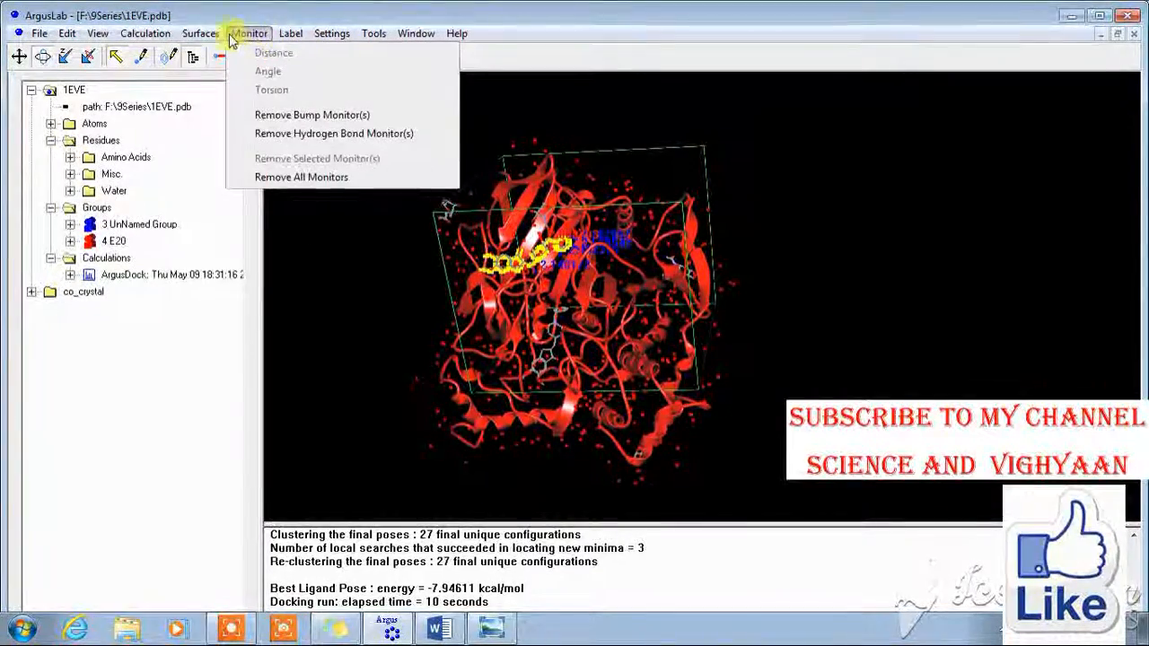
click(144, 32)
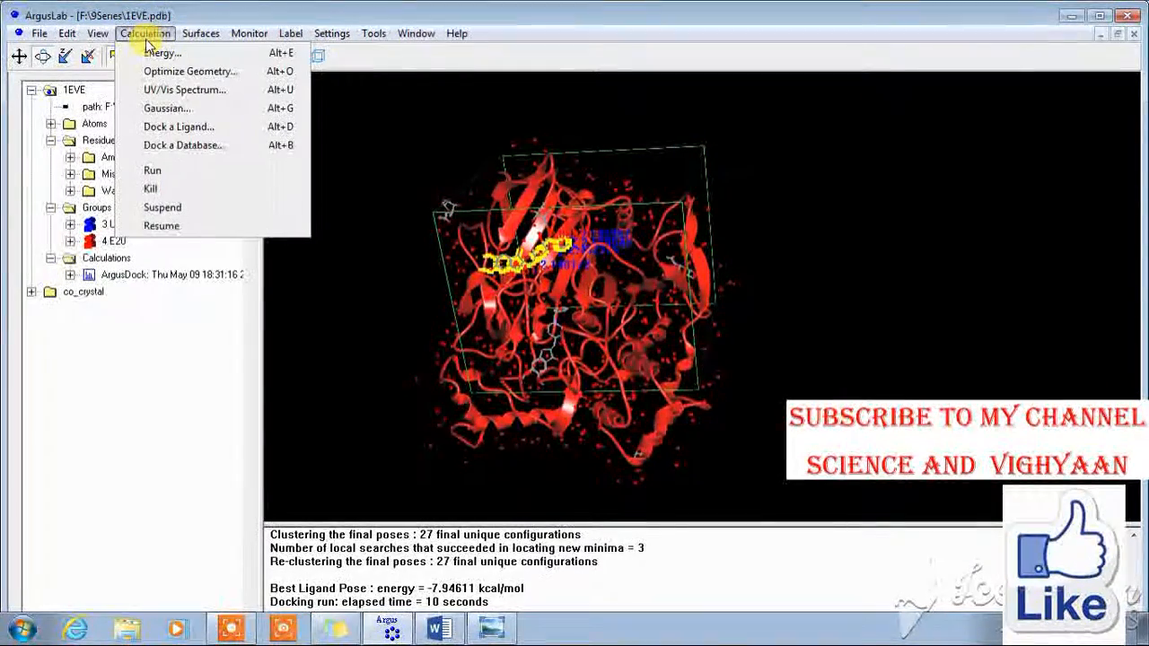
click(67, 32)
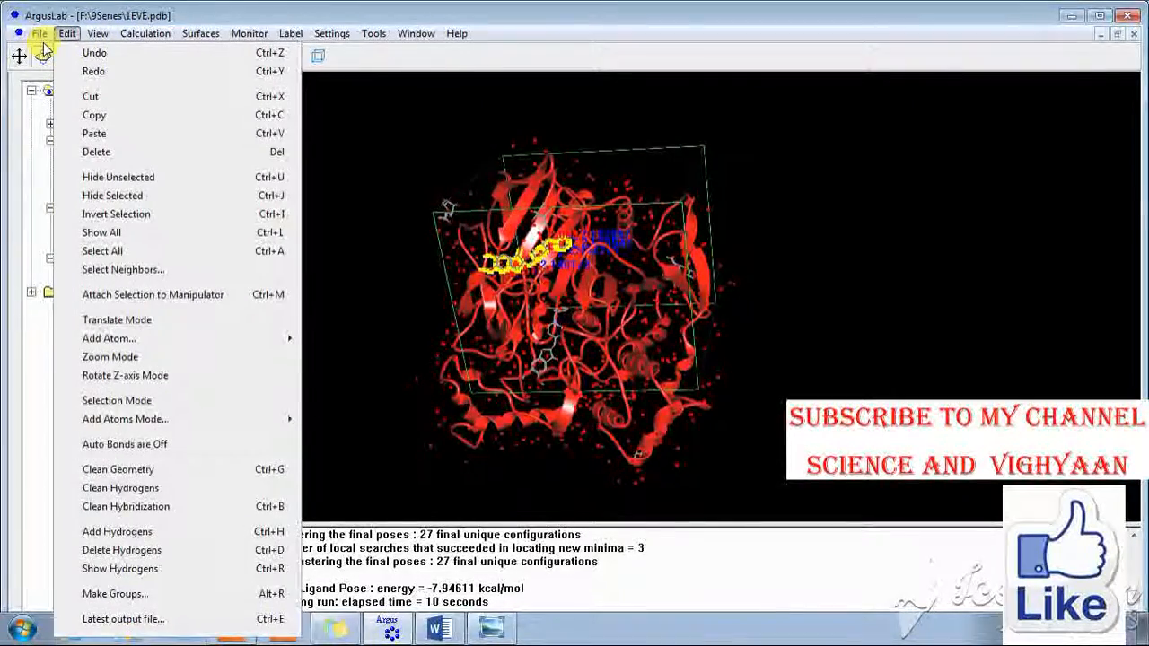
click(39, 33)
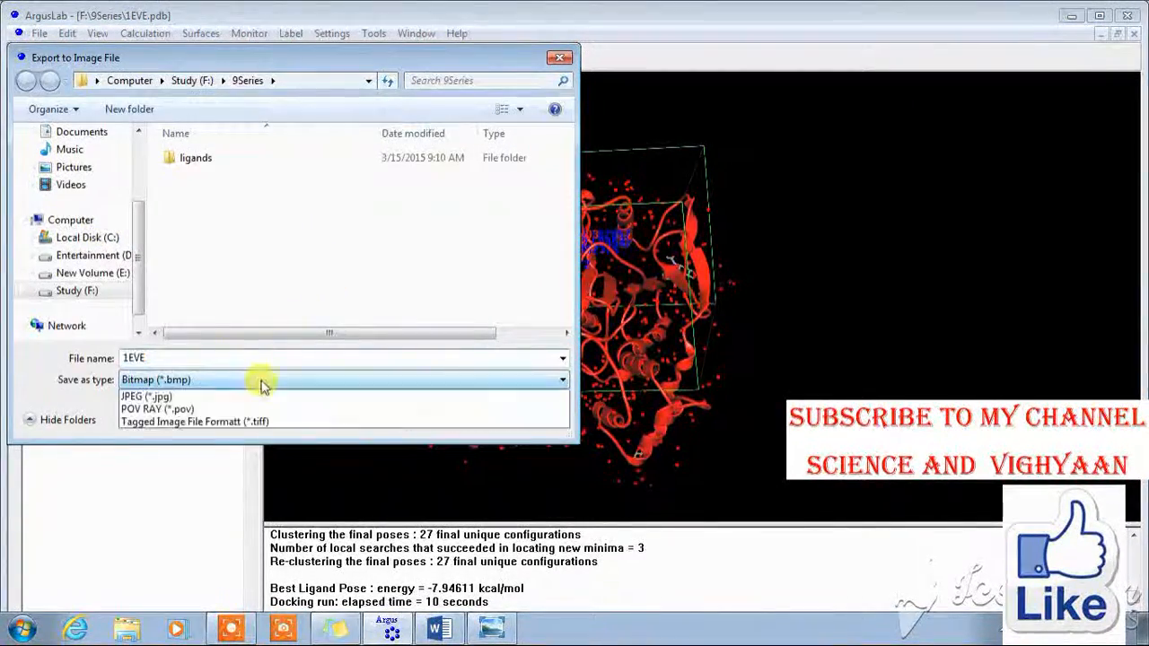
Export the current view of the docked complex as an image file named 1EVE.
click(145, 397)
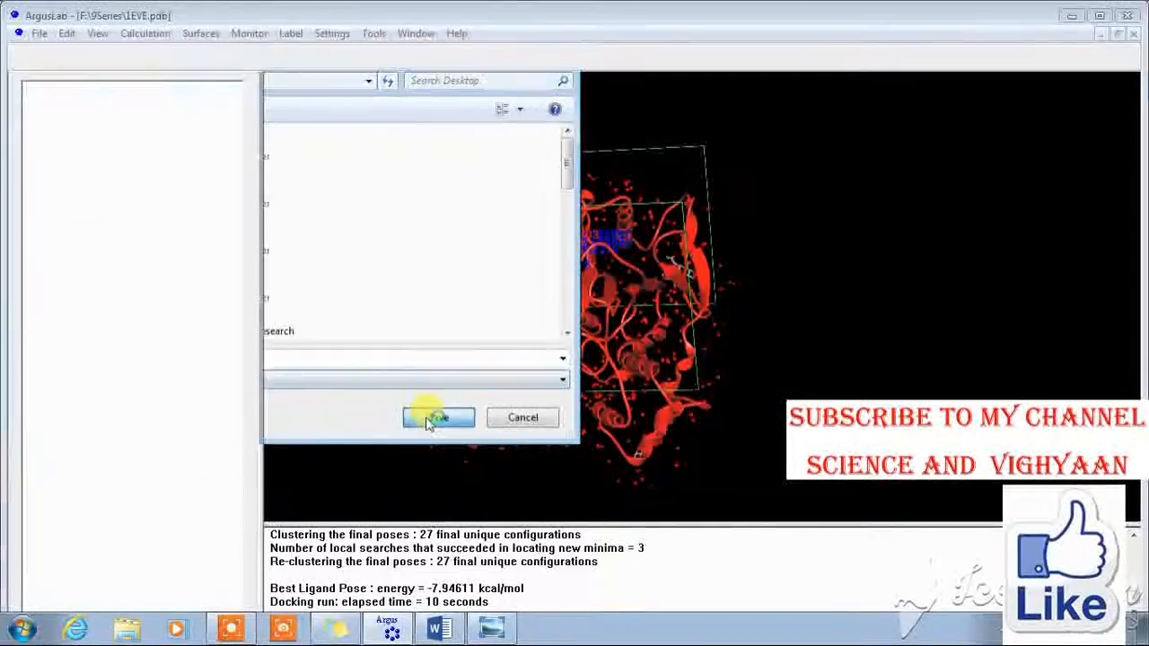
click(438, 417)
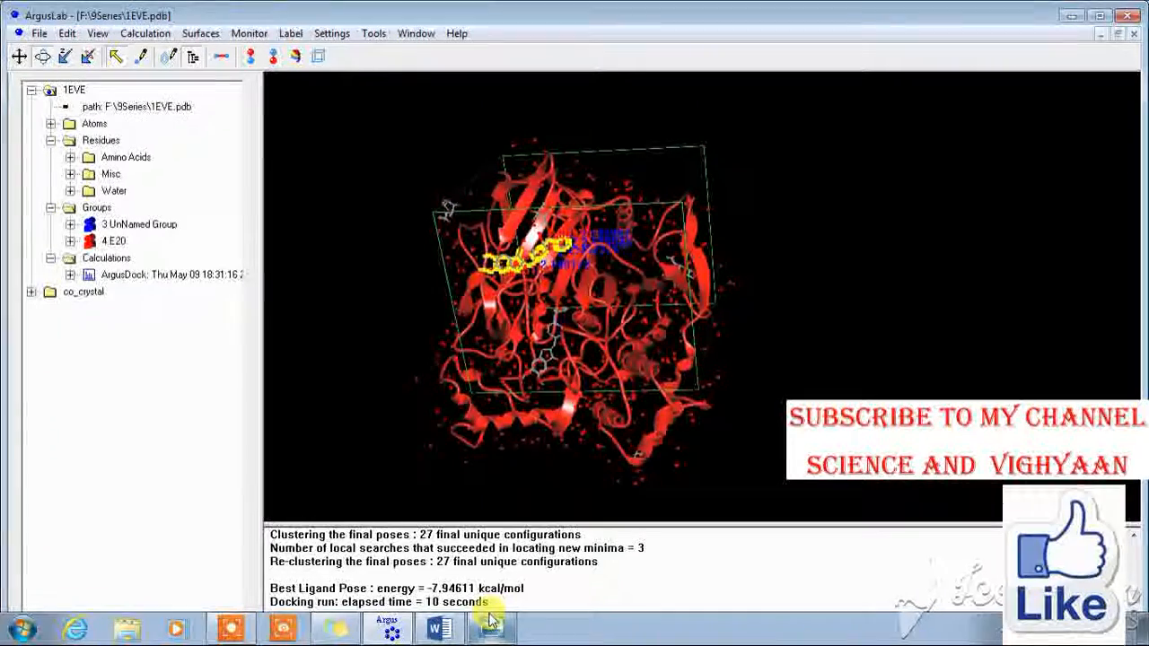
click(19, 629)
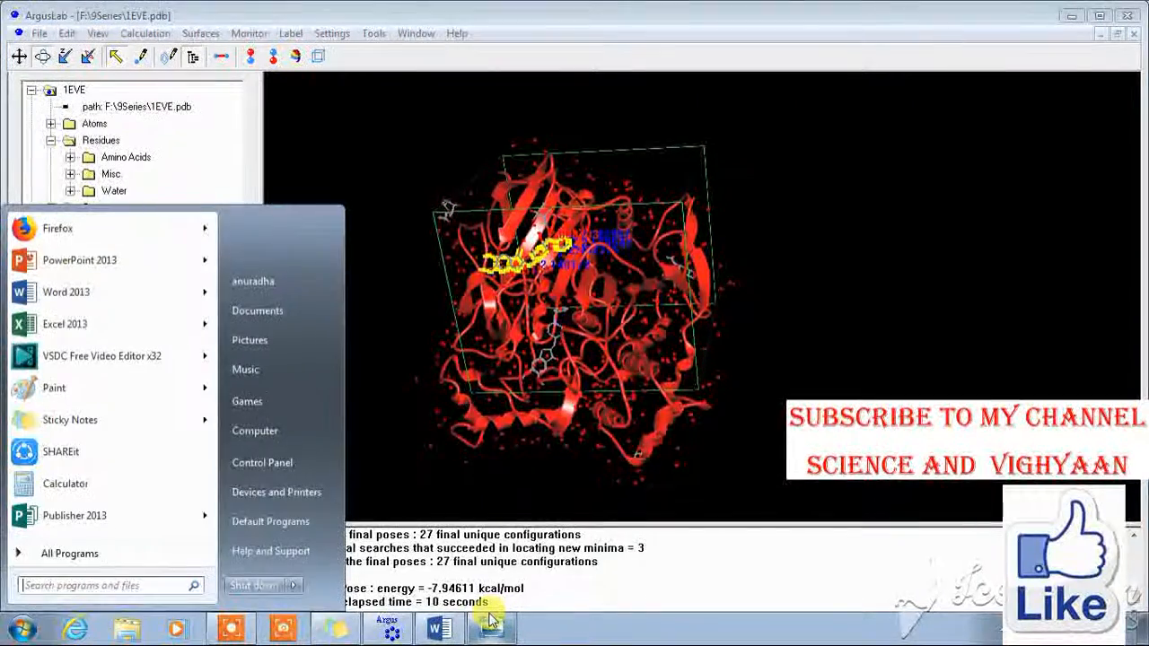
text(pain)
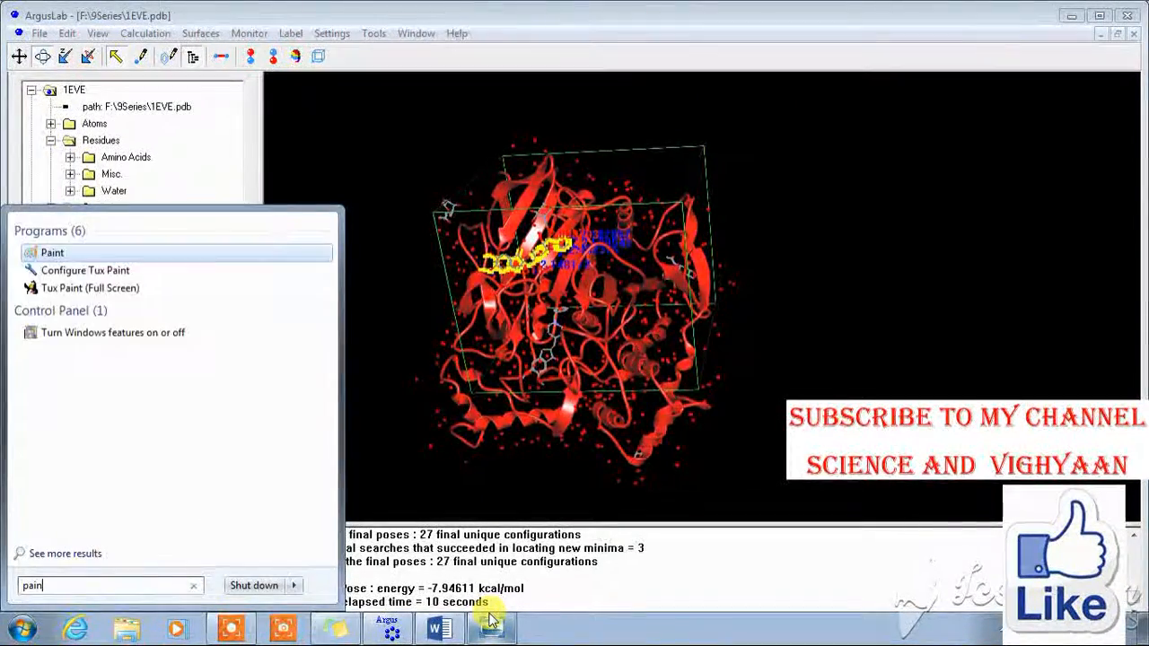
click(492, 624)
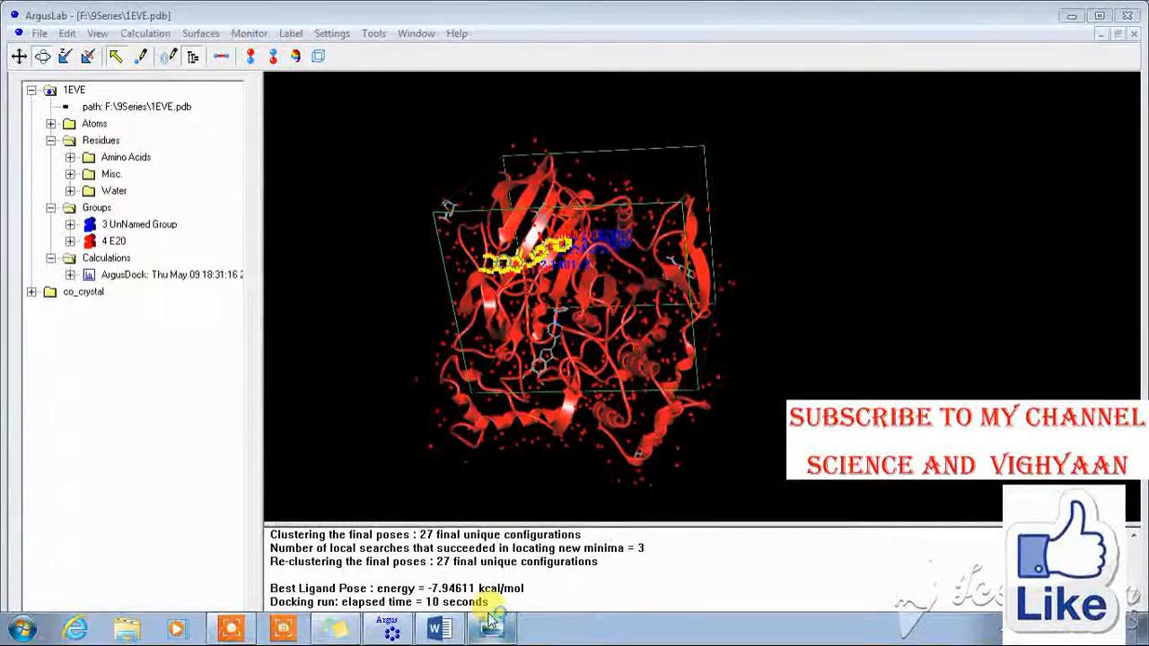